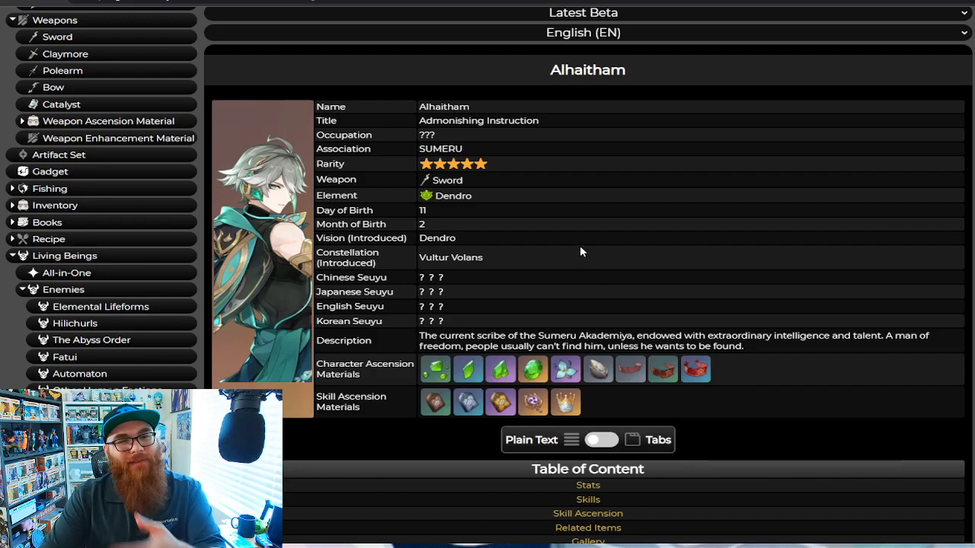
{"action": "mouse_move", "coordinate": [571, 247]}
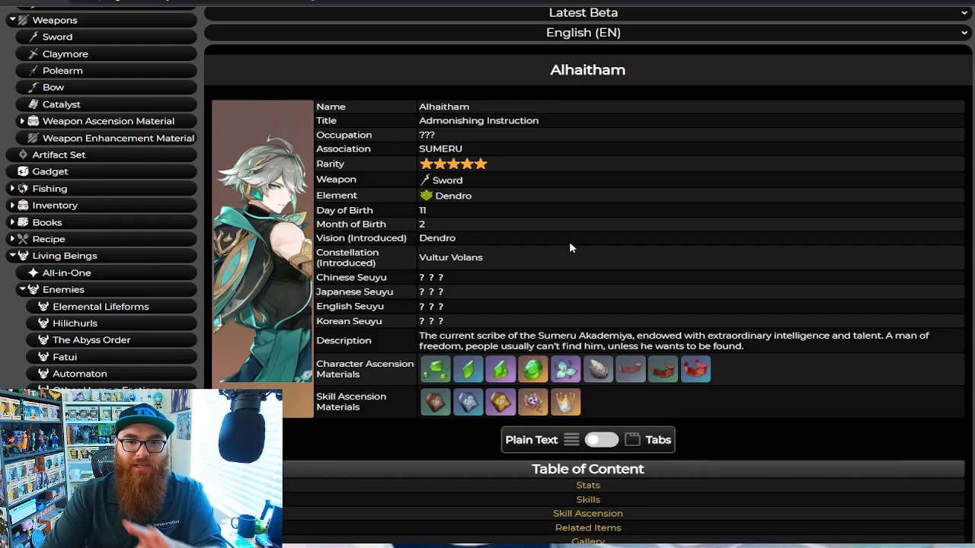
{"action": "scroll", "scroll_direction": "down", "scroll_amount": 3}
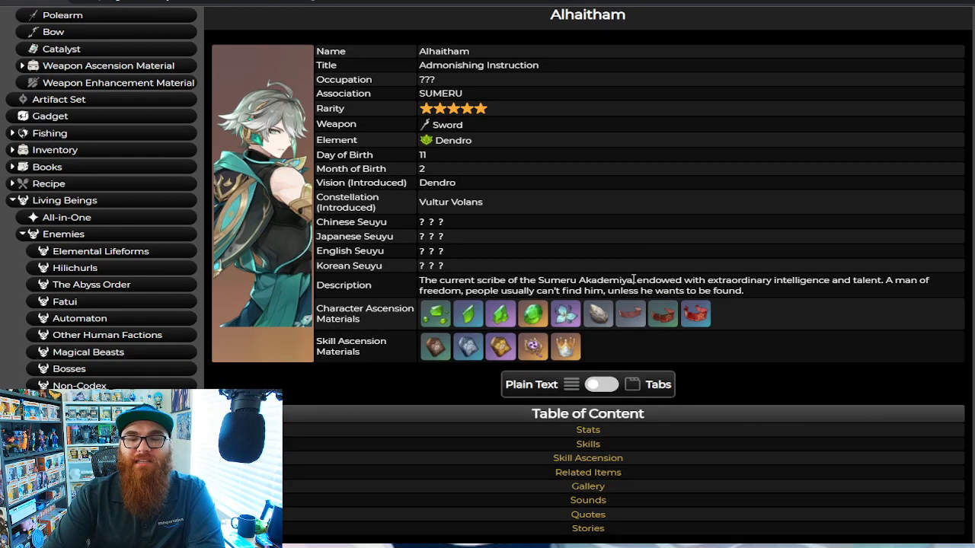
{"action": "mouse_move", "coordinate": [634, 247]}
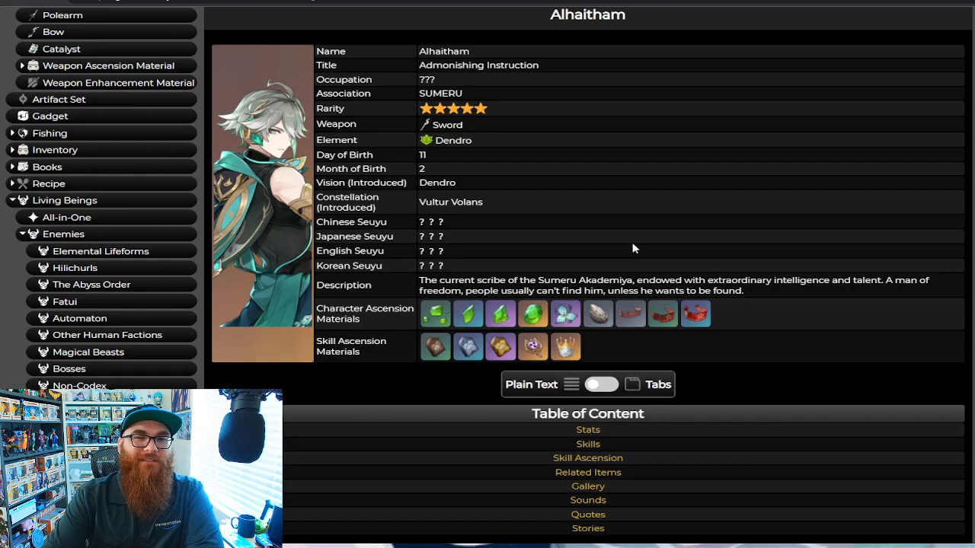
{"action": "mouse_move", "coordinate": [662, 232]}
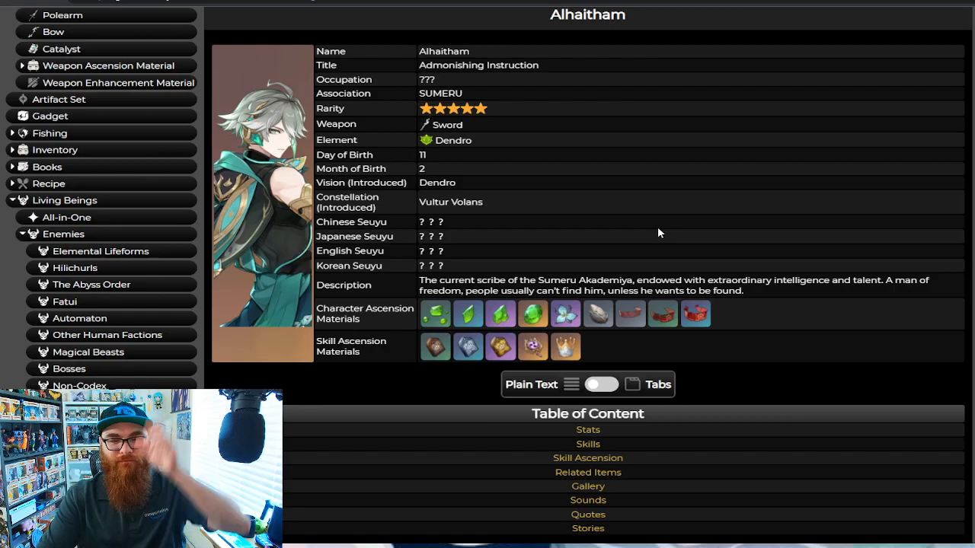
{"action": "scroll", "scroll_direction": "down", "scroll_amount": 3}
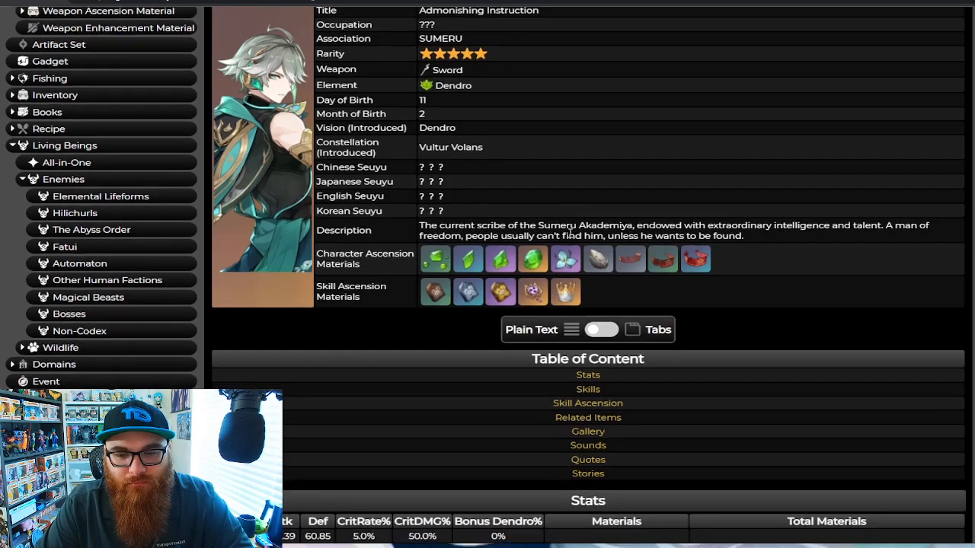
{"action": "scroll", "scroll_direction": "down", "scroll_amount": 3}
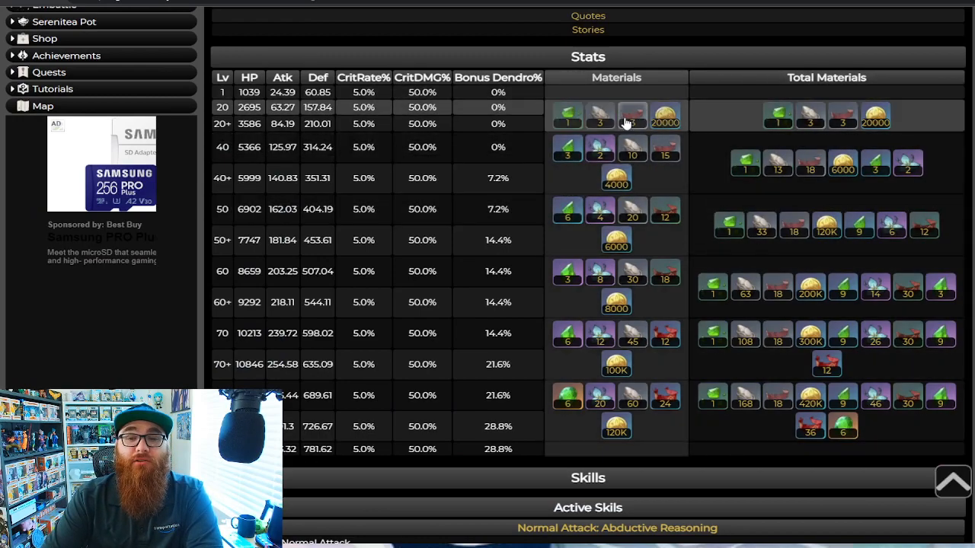
{"action": "mouse_move", "coordinate": [569, 116]}
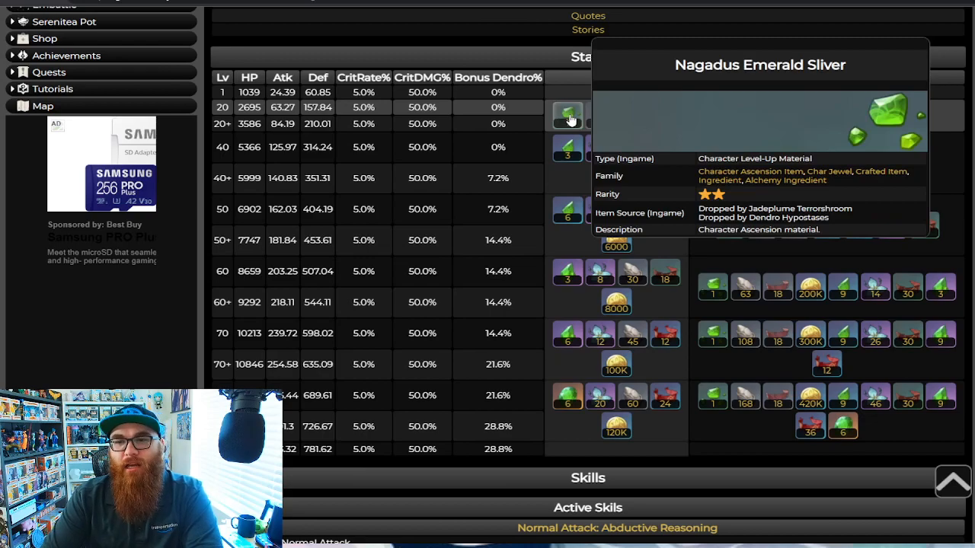
{"action": "mouse_move", "coordinate": [566, 147]}
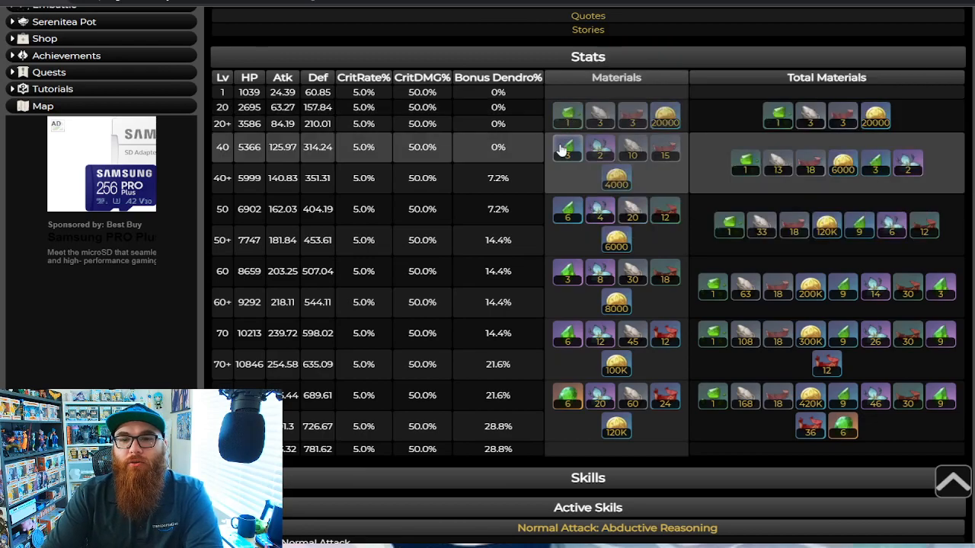
{"action": "mouse_move", "coordinate": [567, 147]}
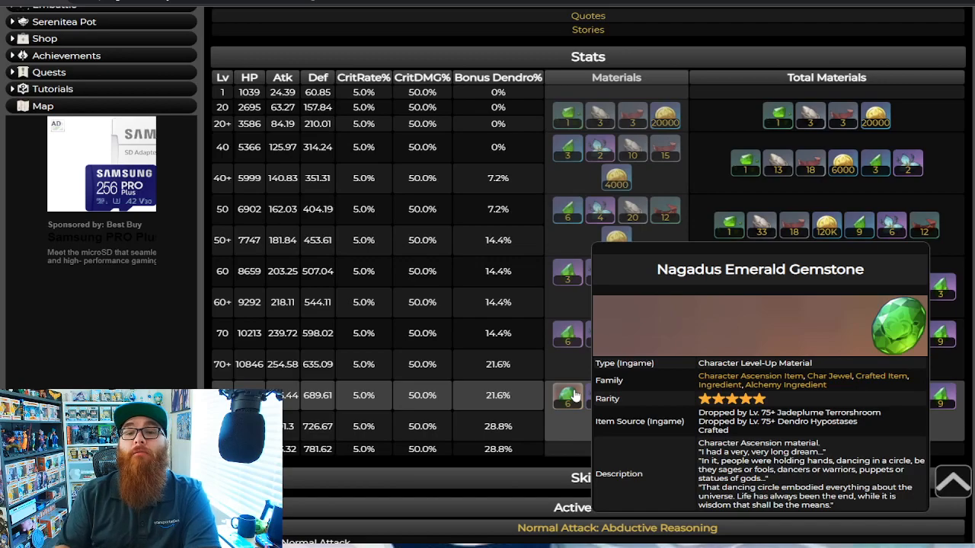
{"action": "mouse_move", "coordinate": [735, 144]}
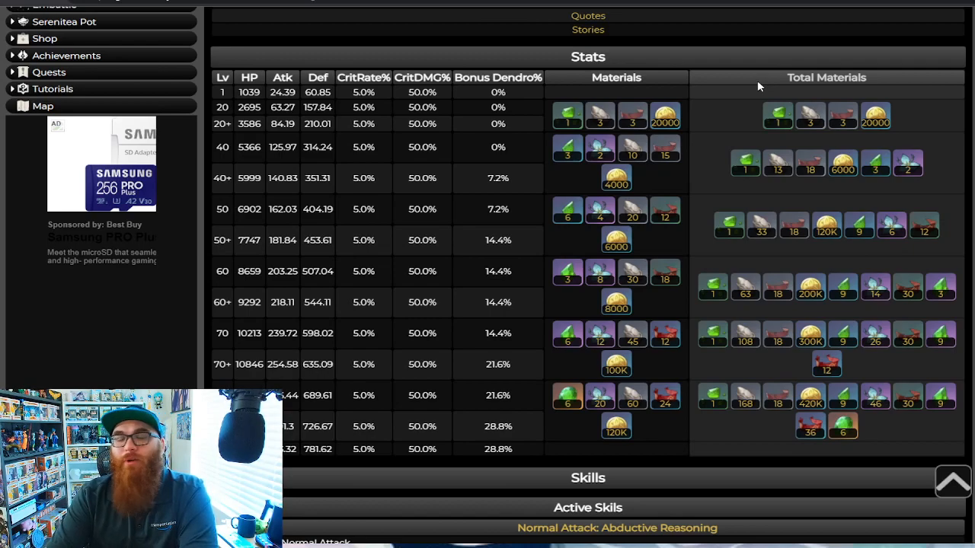
{"action": "mouse_move", "coordinate": [750, 85]}
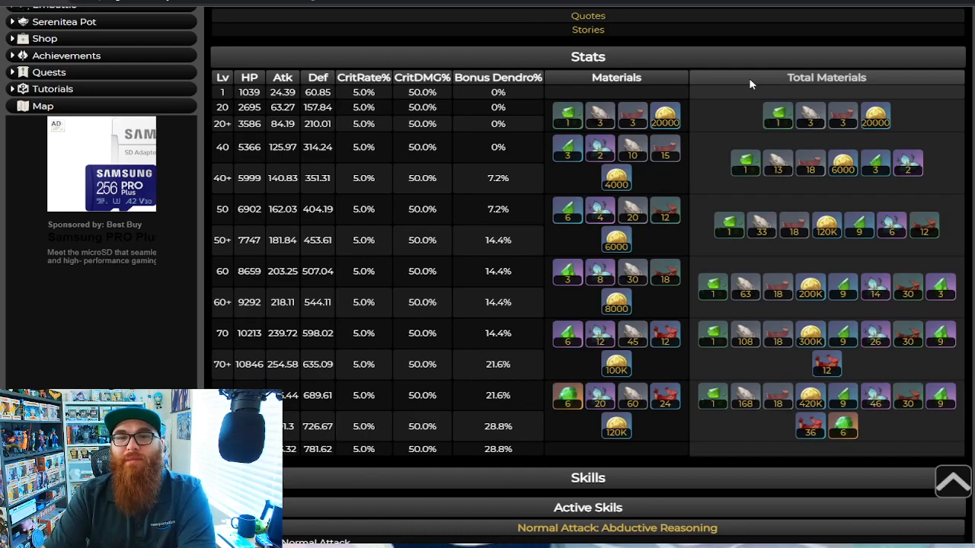
{"action": "mouse_move", "coordinate": [737, 97]}
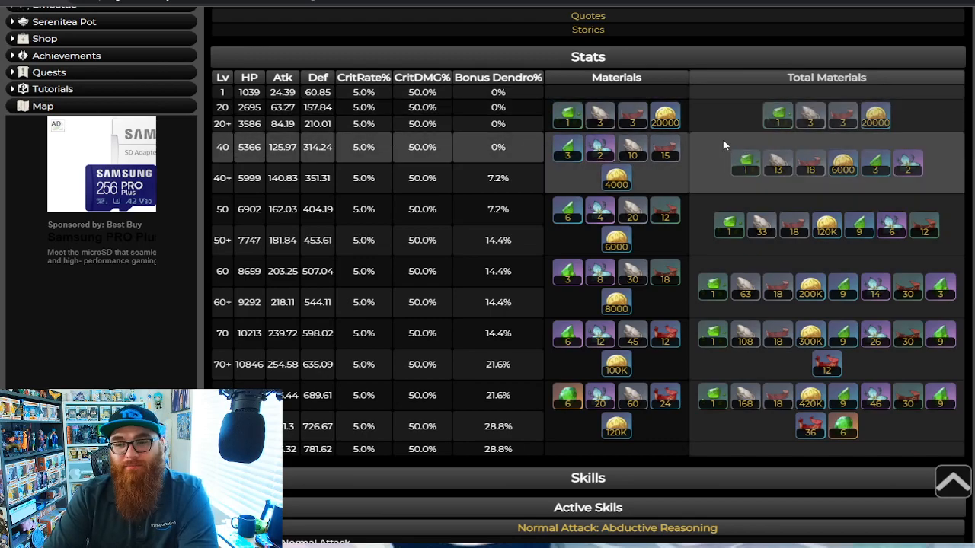
{"action": "mouse_move", "coordinate": [719, 149]}
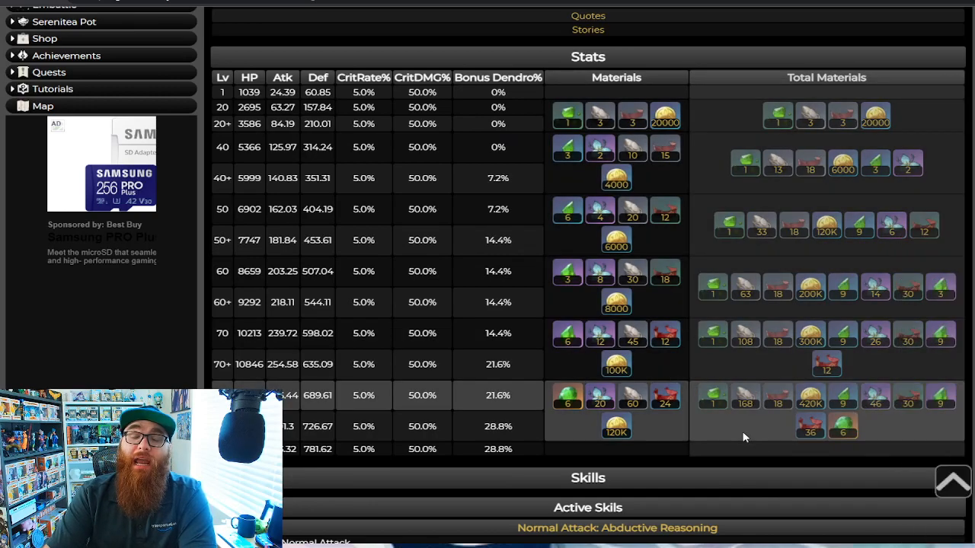
{"action": "mouse_move", "coordinate": [702, 436]}
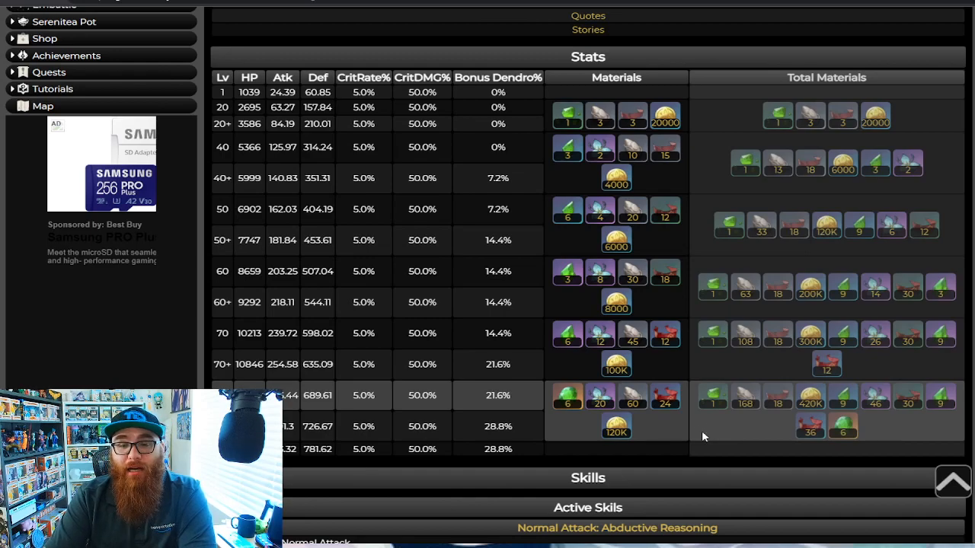
{"action": "mouse_move", "coordinate": [632, 272]}
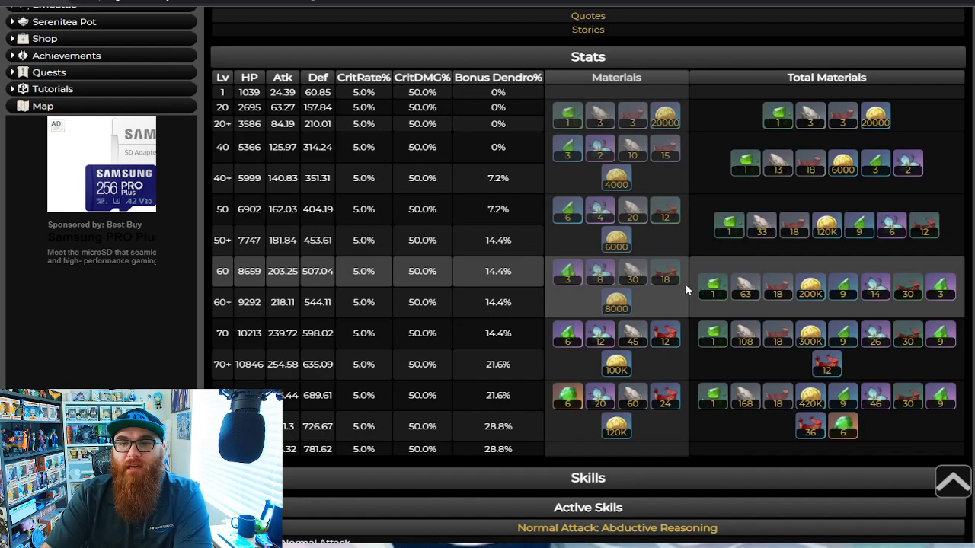
{"action": "mouse_move", "coordinate": [722, 418]}
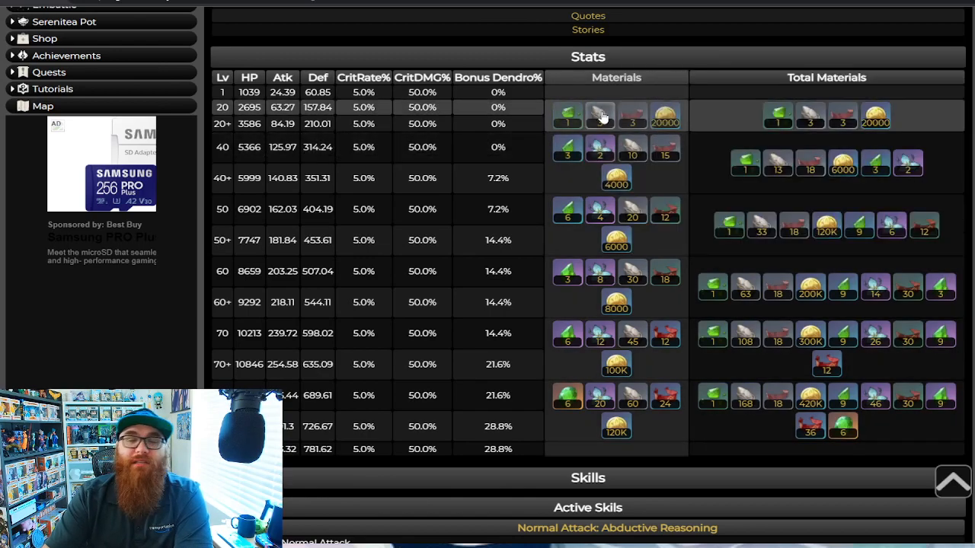
{"action": "mouse_move", "coordinate": [699, 191]}
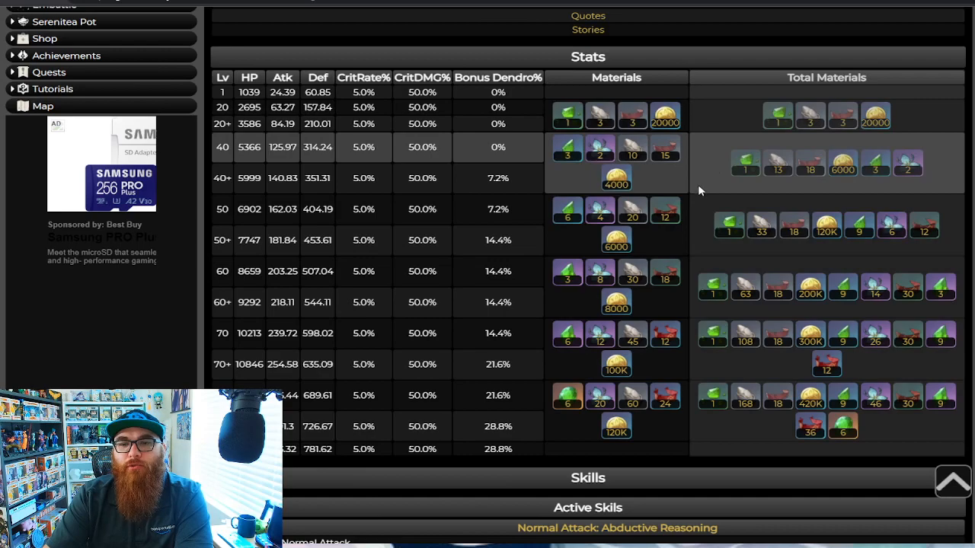
{"action": "mouse_move", "coordinate": [714, 193]}
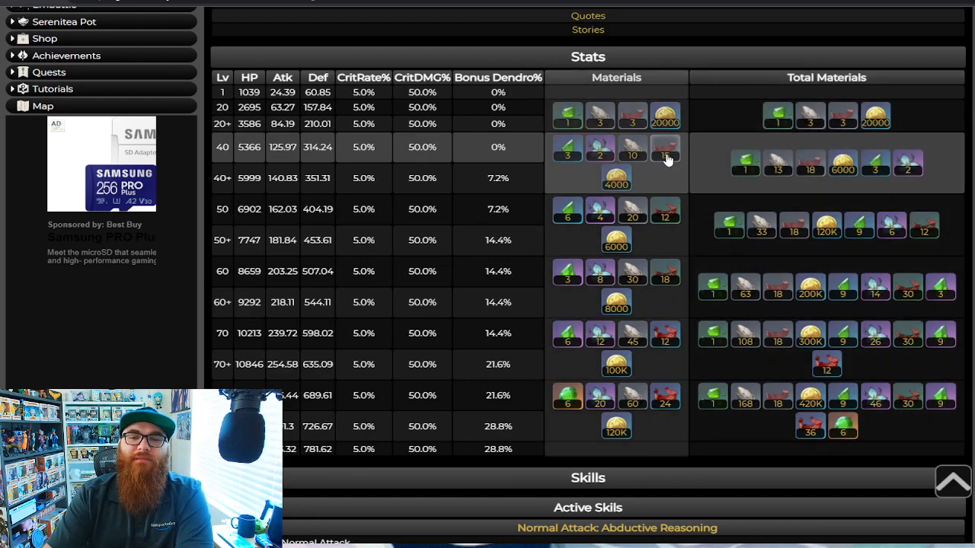
{"action": "mouse_move", "coordinate": [665, 148]}
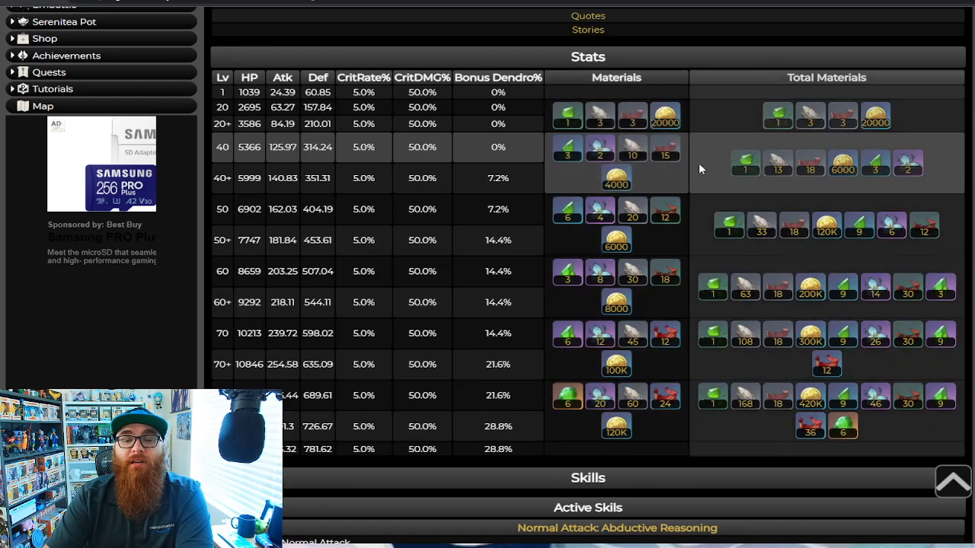
{"action": "mouse_move", "coordinate": [665, 211]}
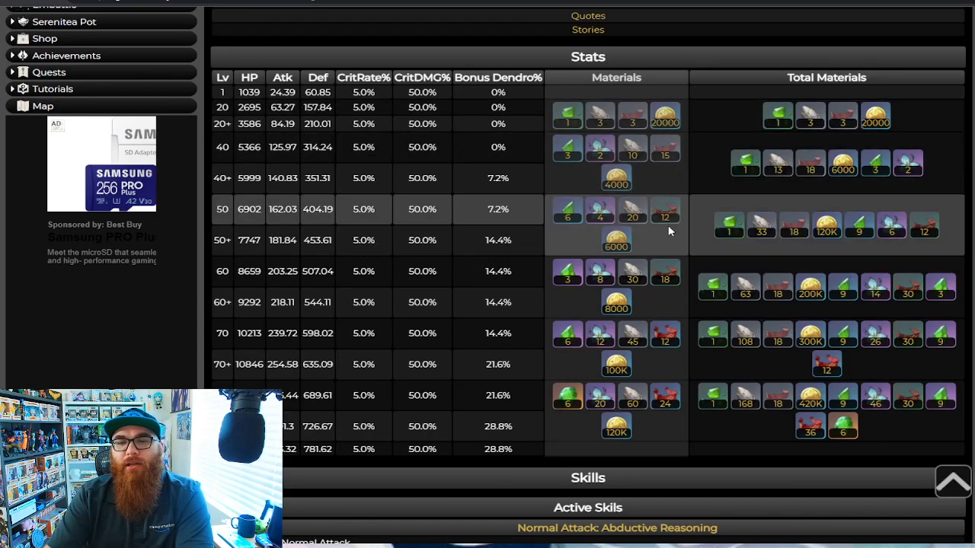
{"action": "mouse_move", "coordinate": [665, 272]}
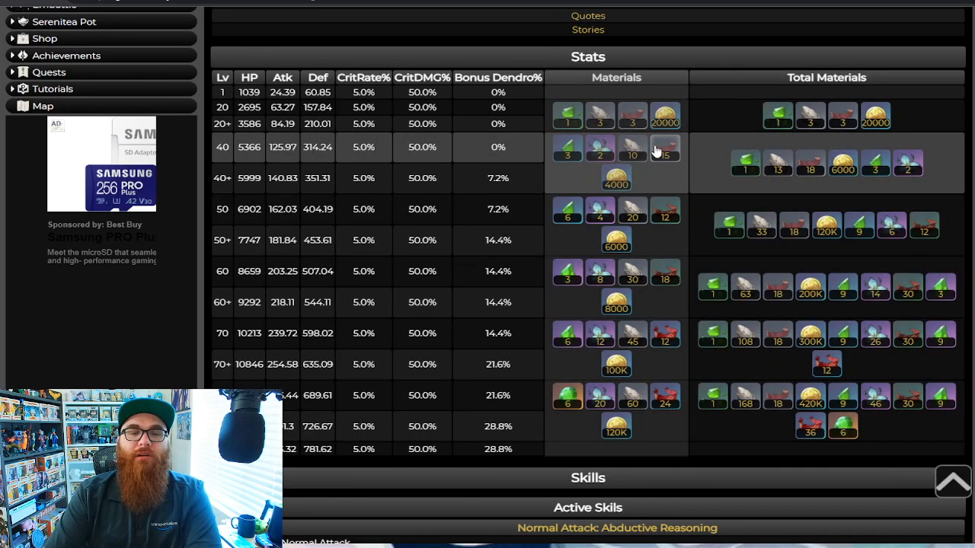
{"action": "mouse_move", "coordinate": [634, 150]}
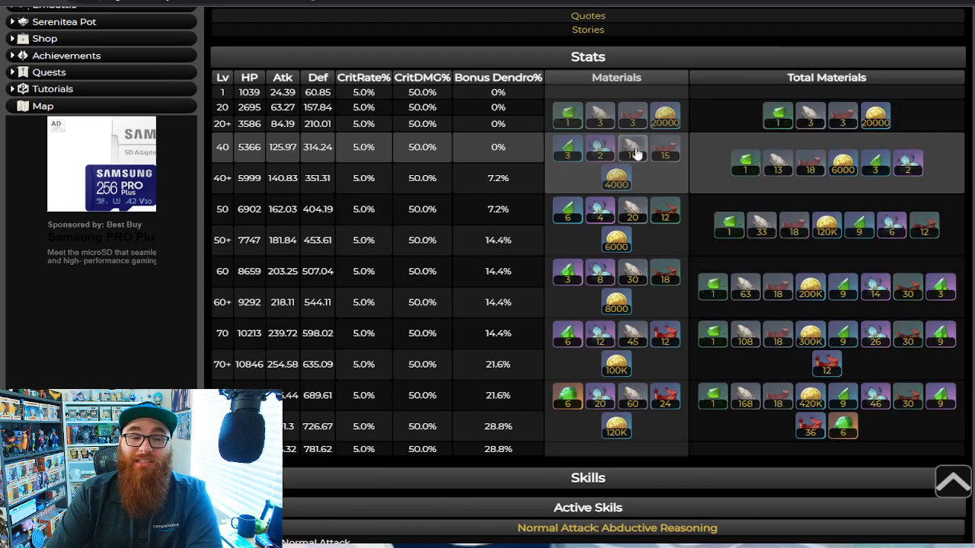
{"action": "scroll", "scroll_direction": "down", "scroll_amount": 3}
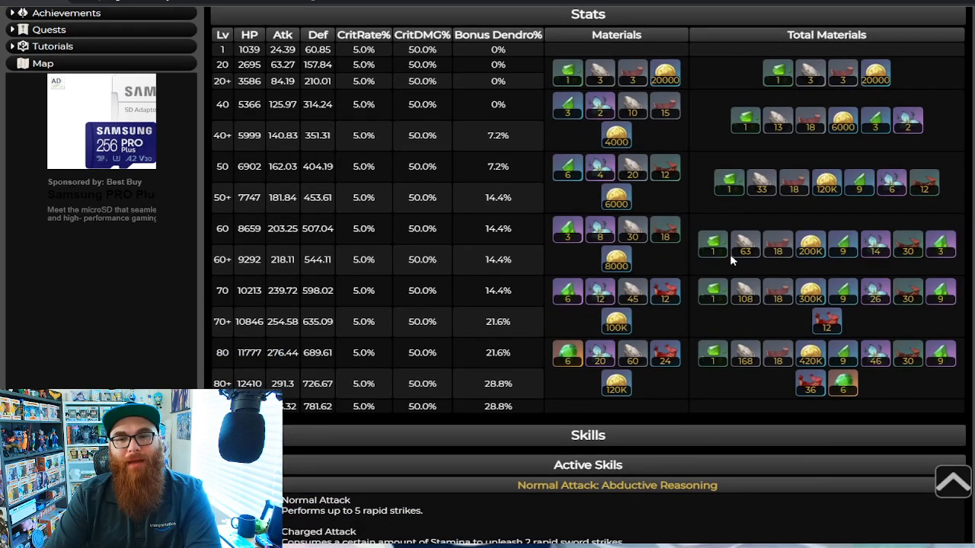
{"action": "scroll", "scroll_direction": "down", "scroll_amount": 3}
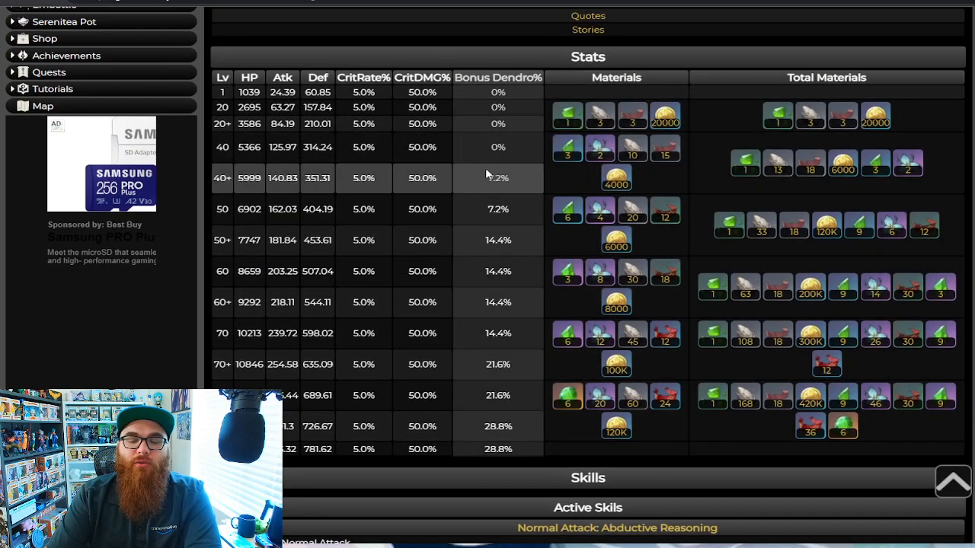
{"action": "mouse_move", "coordinate": [507, 368]}
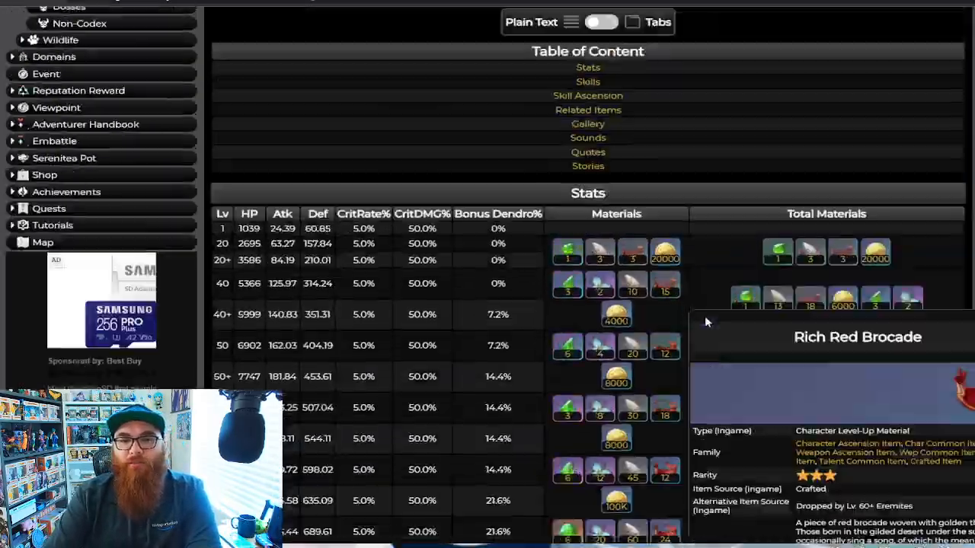
{"action": "scroll", "scroll_direction": "down", "scroll_amount": 3}
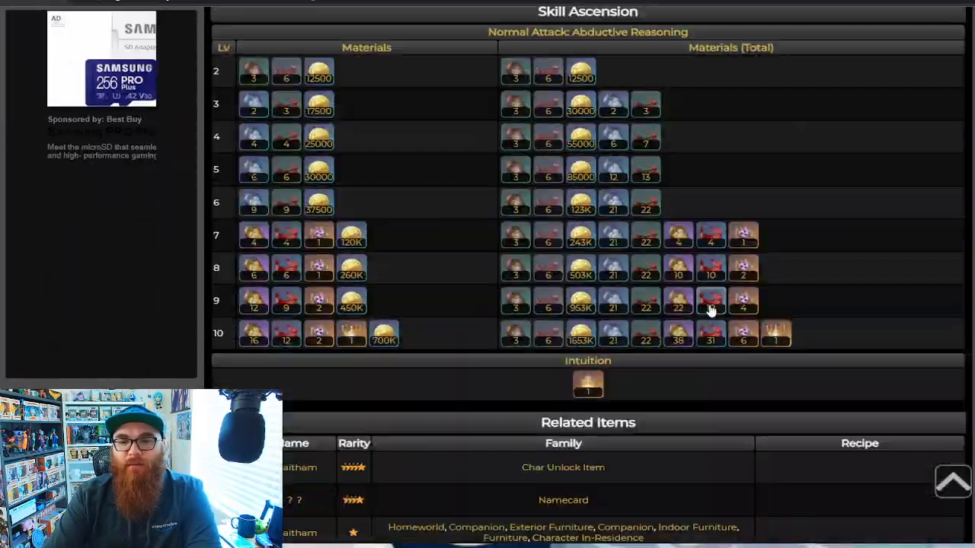
{"action": "scroll", "scroll_direction": "up", "scroll_amount": 3}
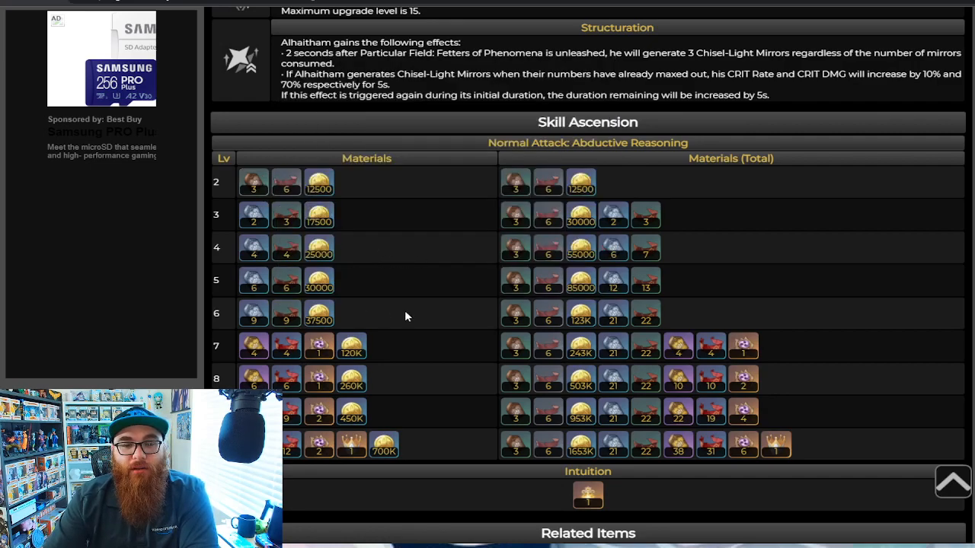
{"action": "mouse_move", "coordinate": [619, 320]}
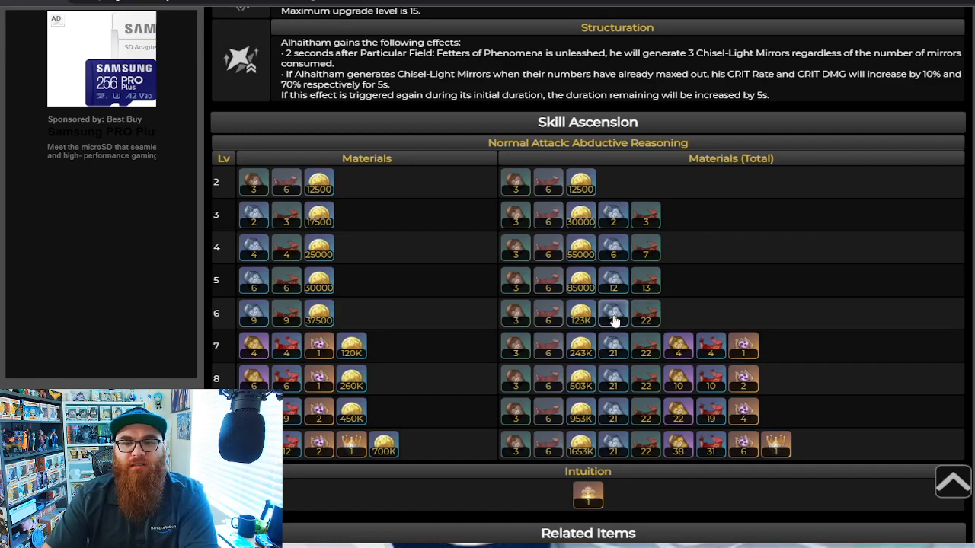
{"action": "mouse_move", "coordinate": [614, 316]}
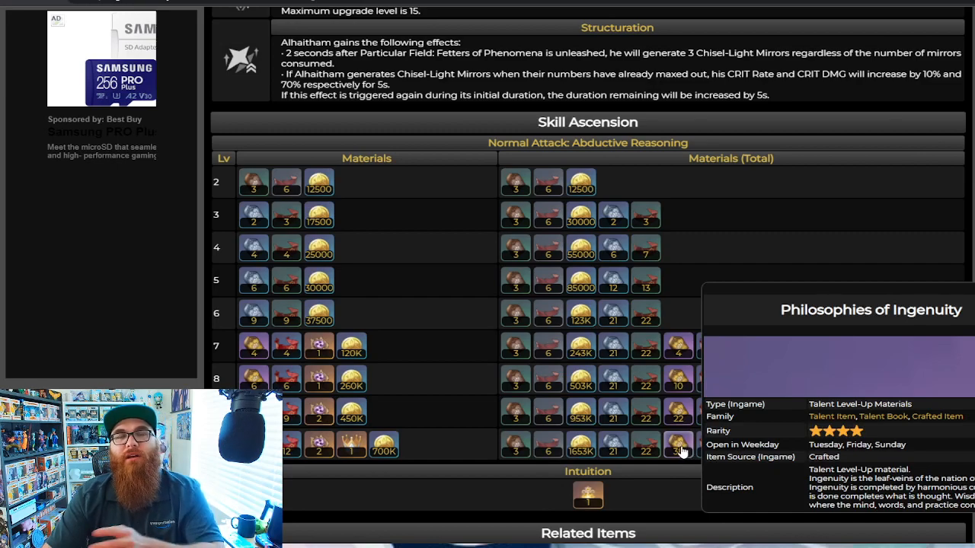
{"action": "mouse_move", "coordinate": [678, 448]}
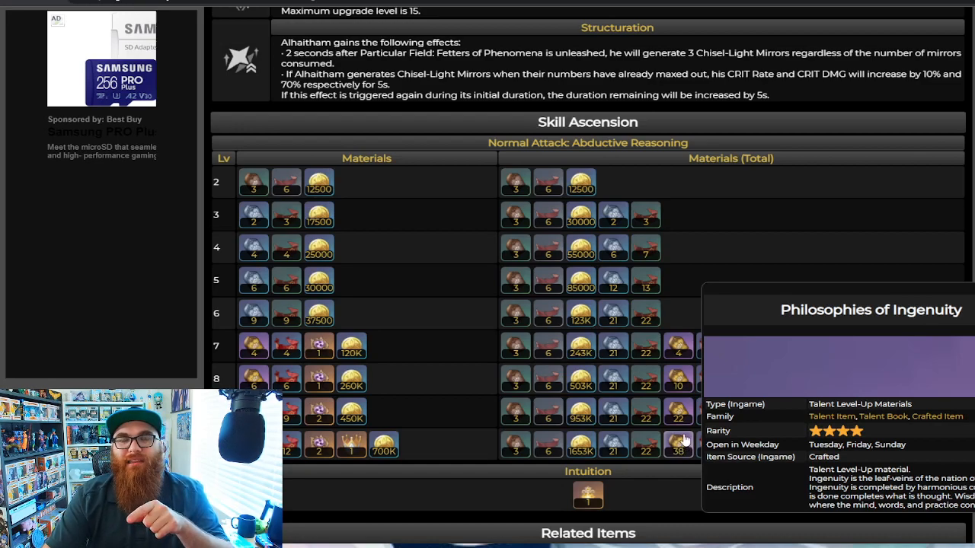
{"action": "mouse_move", "coordinate": [677, 446]}
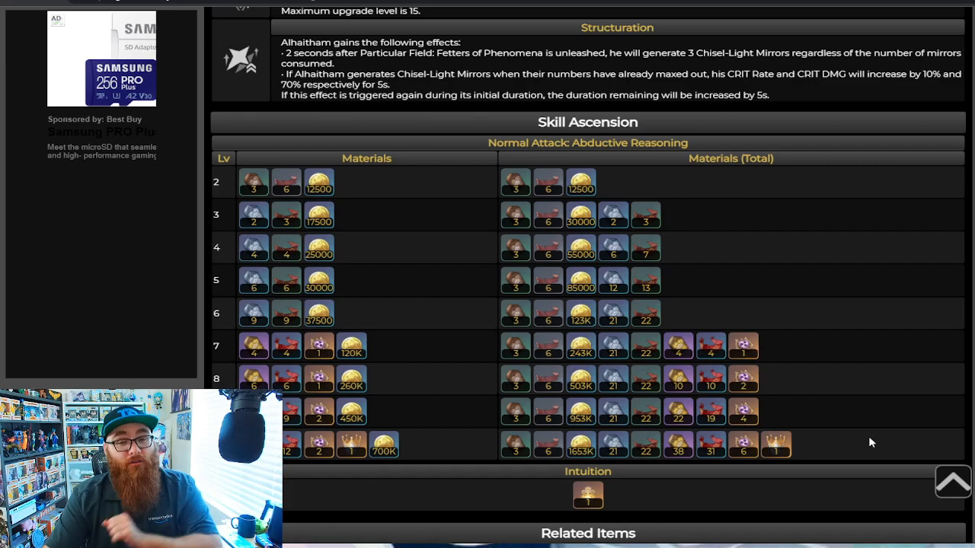
{"action": "mouse_move", "coordinate": [678, 445]}
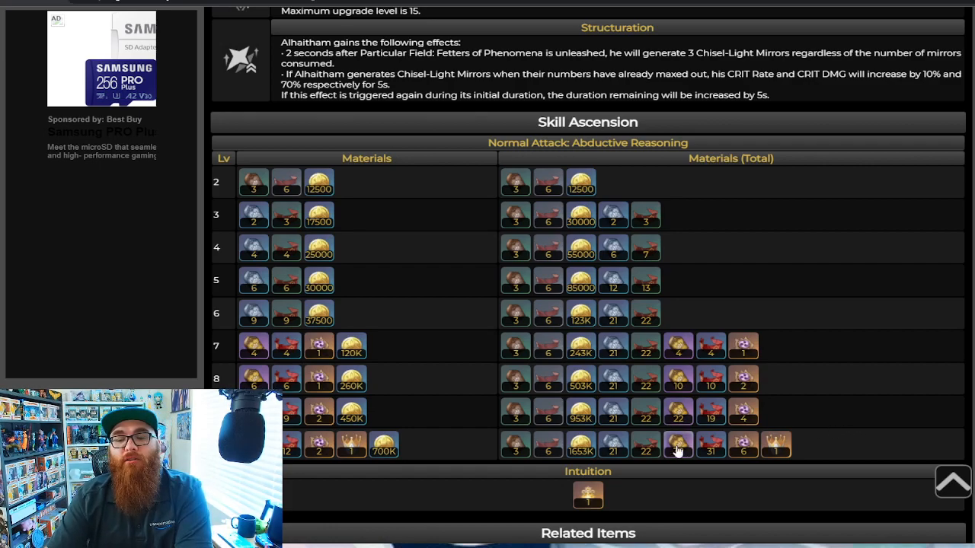
{"action": "mouse_move", "coordinate": [678, 448]}
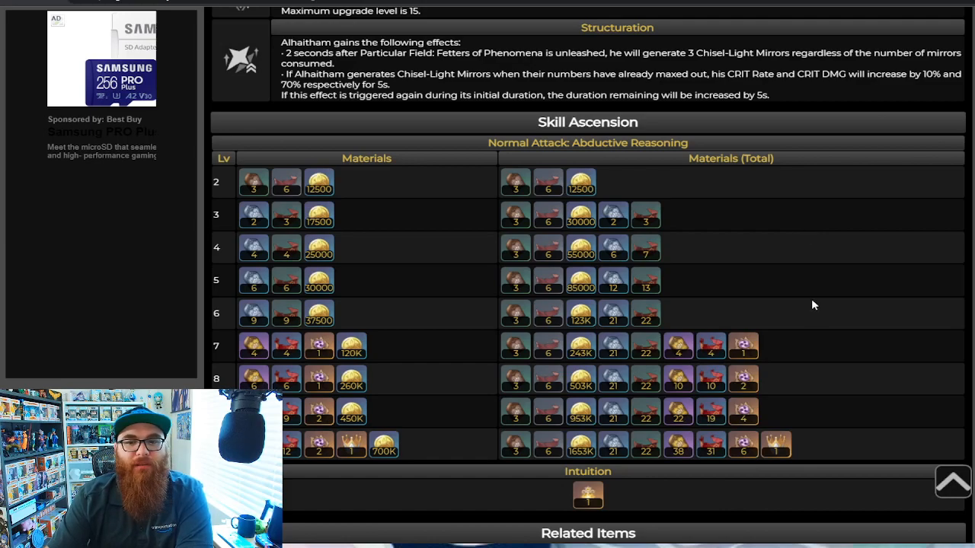
{"action": "mouse_move", "coordinate": [416, 337]}
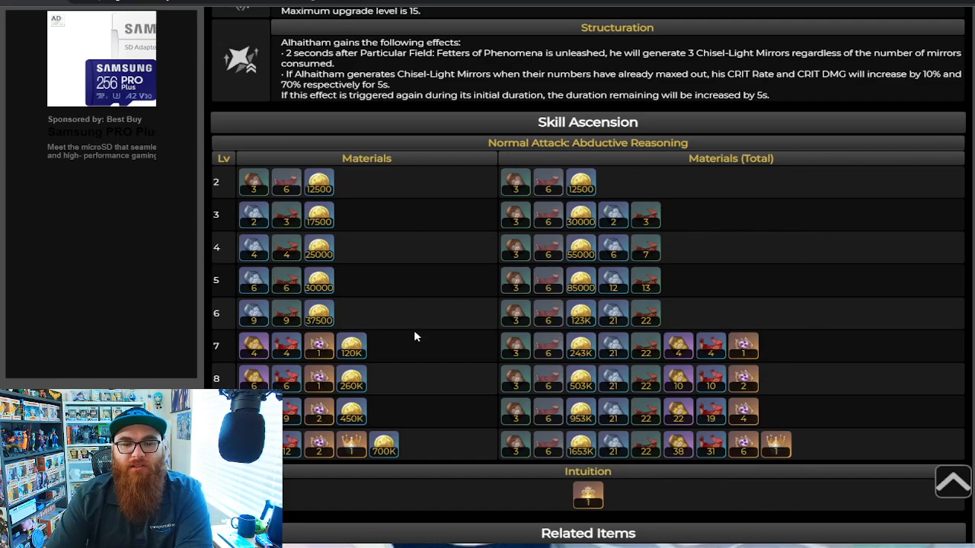
{"action": "mouse_move", "coordinate": [286, 186]}
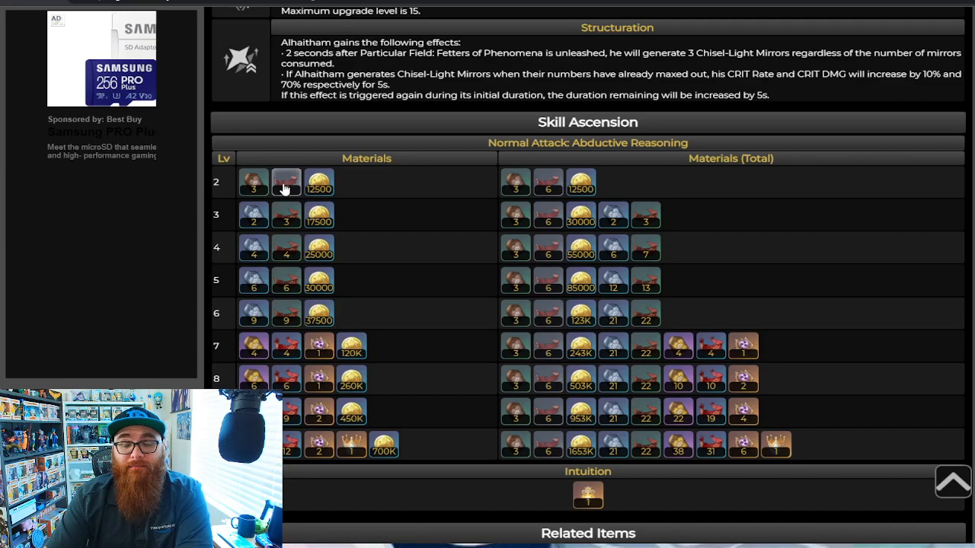
{"action": "mouse_move", "coordinate": [558, 266]}
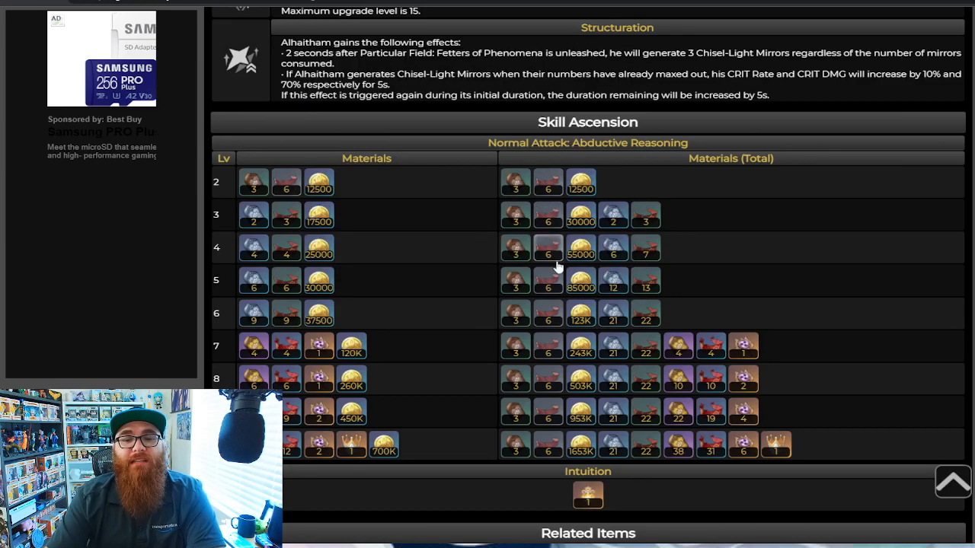
{"action": "mouse_move", "coordinate": [546, 446]}
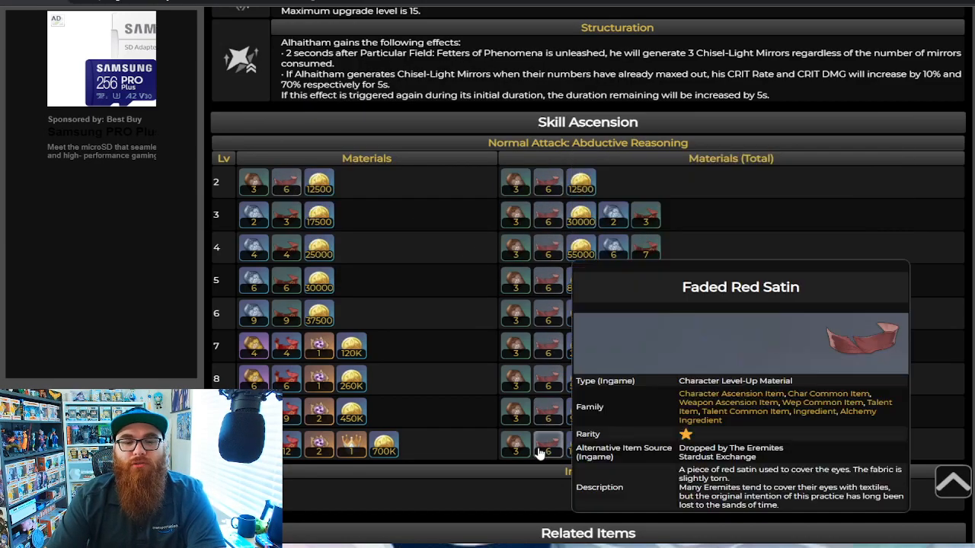
{"action": "mouse_move", "coordinate": [559, 373]}
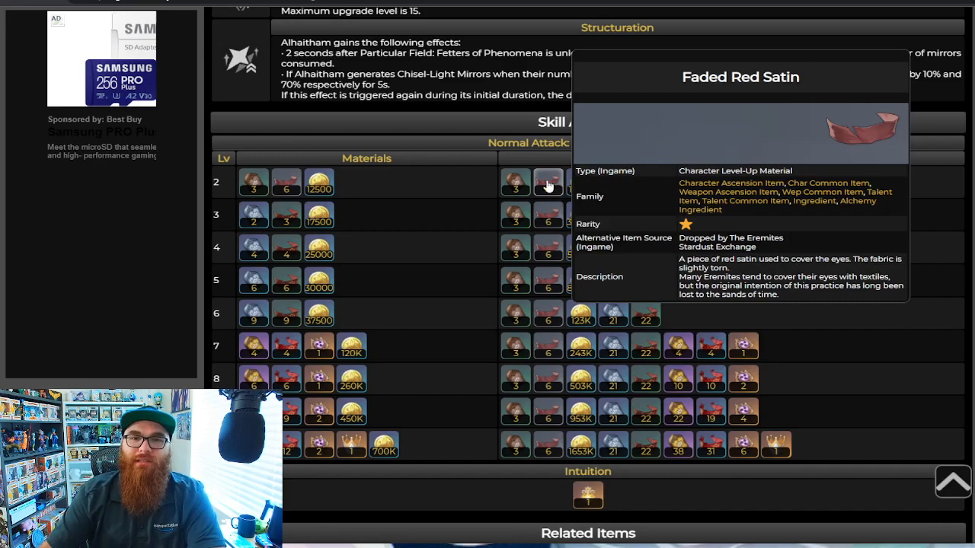
{"action": "mouse_move", "coordinate": [548, 187]}
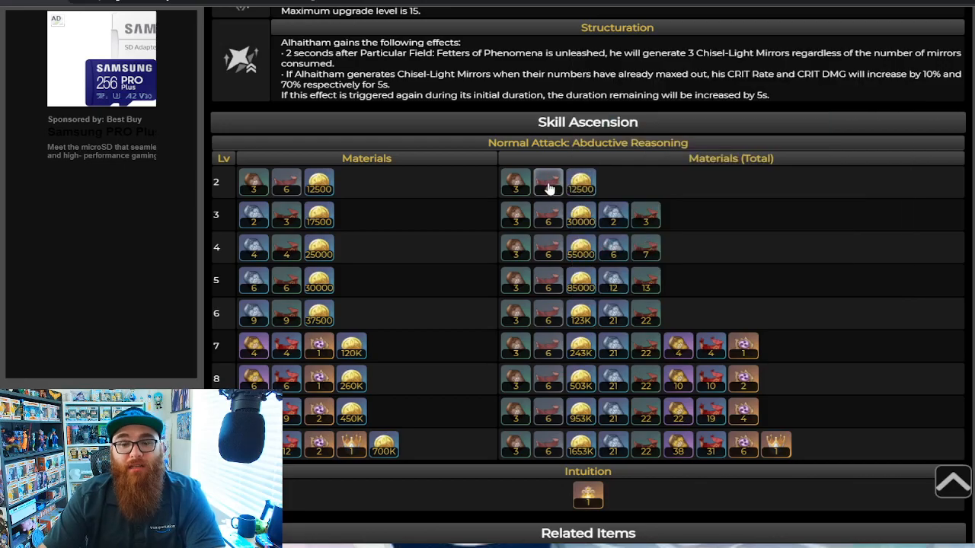
{"action": "mouse_move", "coordinate": [549, 182]}
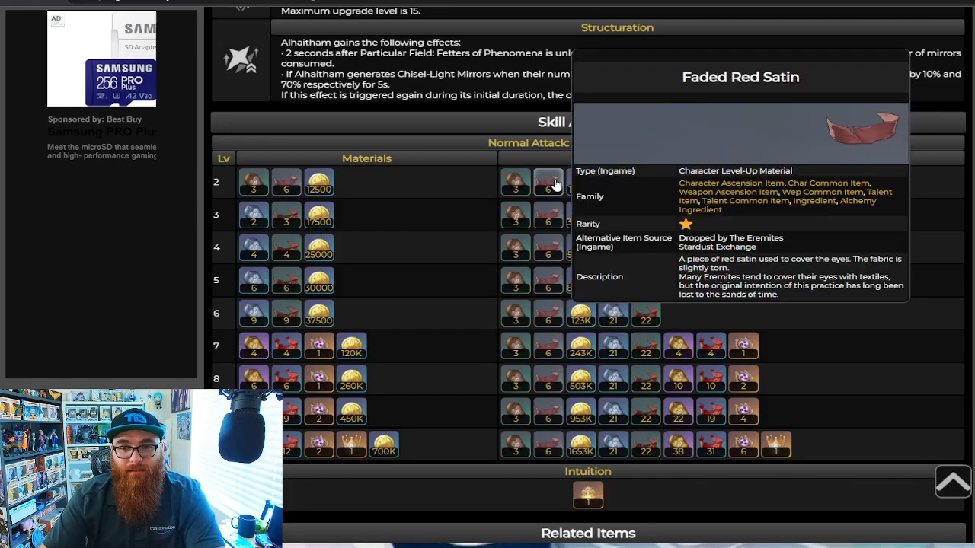
{"action": "scroll", "scroll_direction": "down", "scroll_amount": 3}
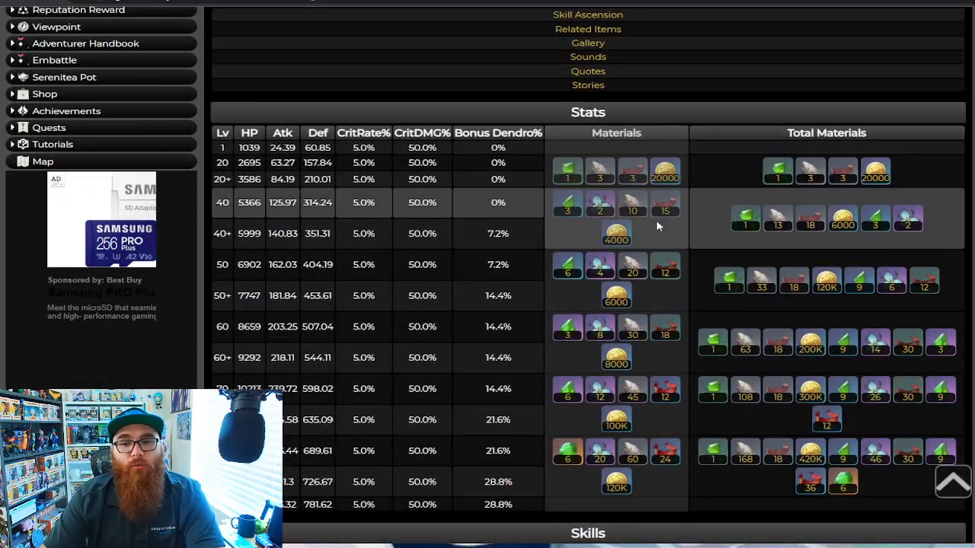
{"action": "scroll", "scroll_direction": "down", "scroll_amount": 3}
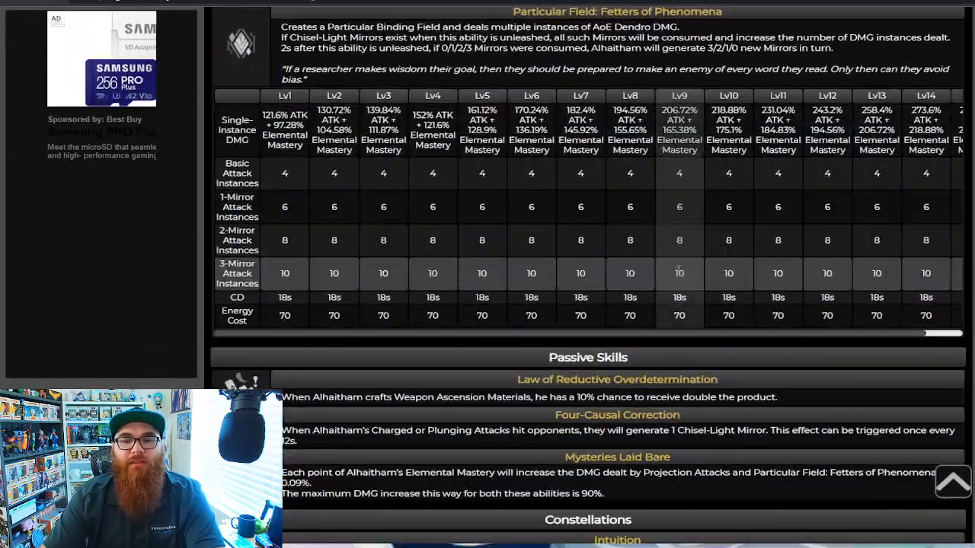
{"action": "scroll", "scroll_direction": "down", "scroll_amount": 3}
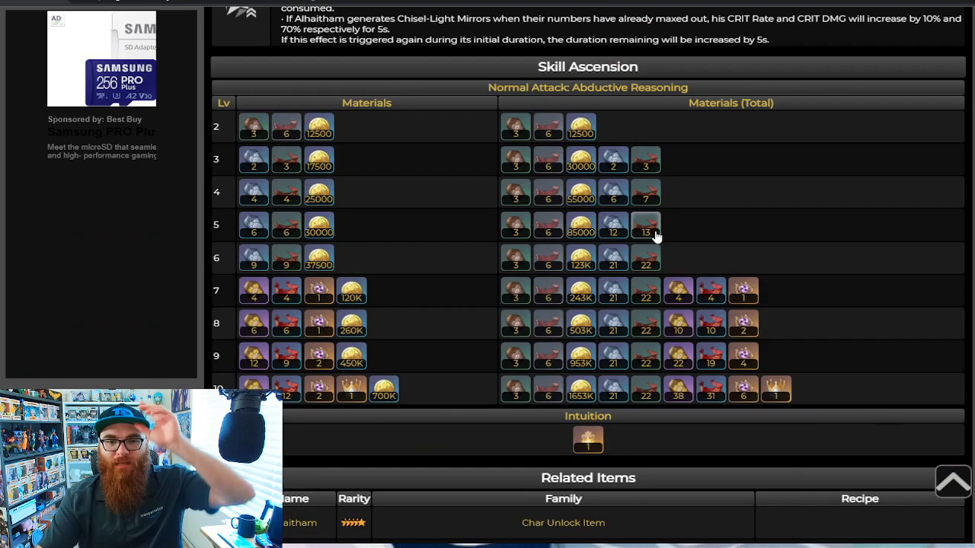
{"action": "mouse_move", "coordinate": [613, 160]}
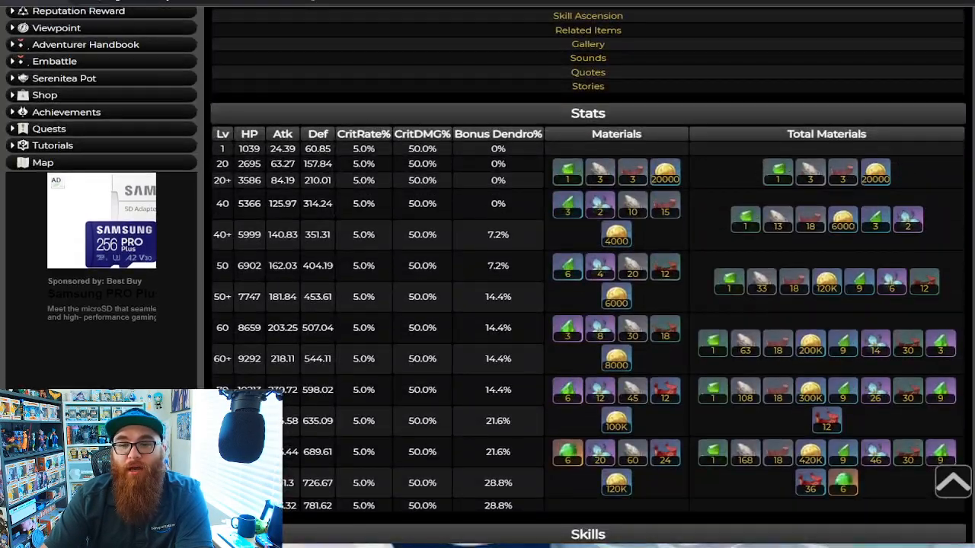
{"action": "scroll", "scroll_direction": "down", "scroll_amount": 3}
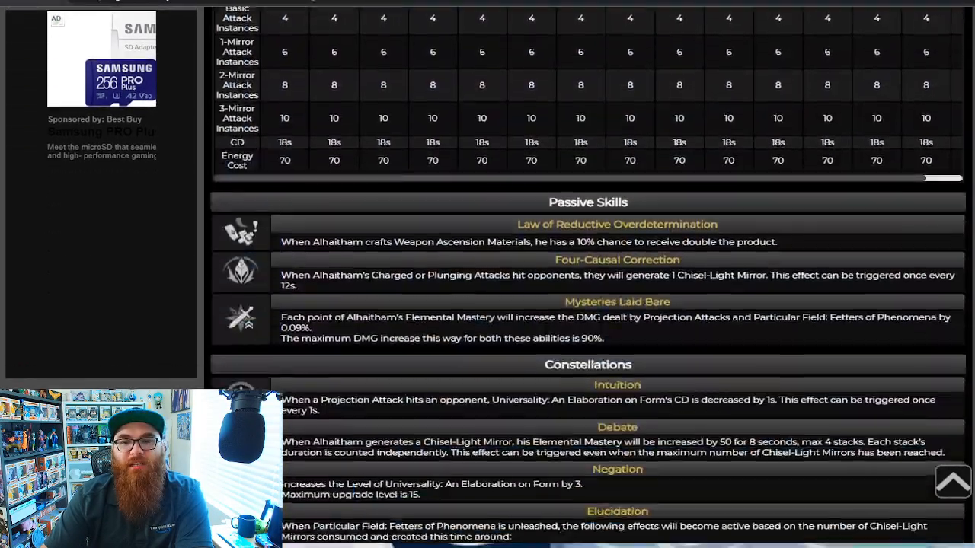
{"action": "scroll", "scroll_direction": "down", "scroll_amount": 3}
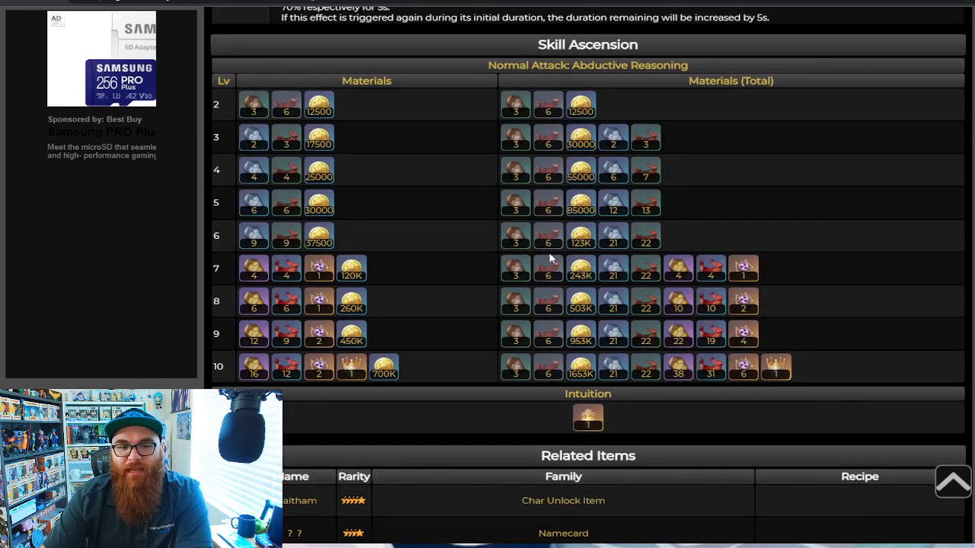
{"action": "mouse_move", "coordinate": [678, 366]}
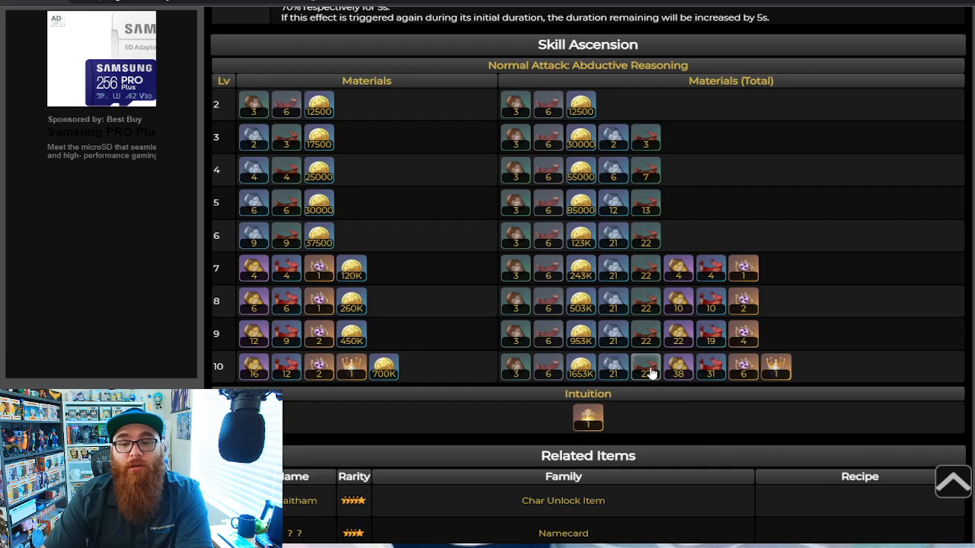
{"action": "mouse_move", "coordinate": [732, 273]}
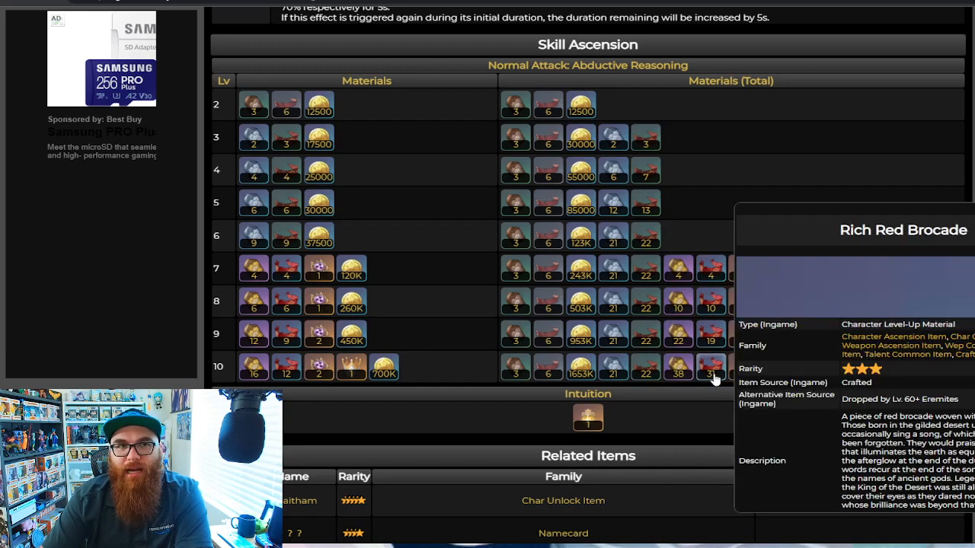
{"action": "mouse_move", "coordinate": [924, 301]}
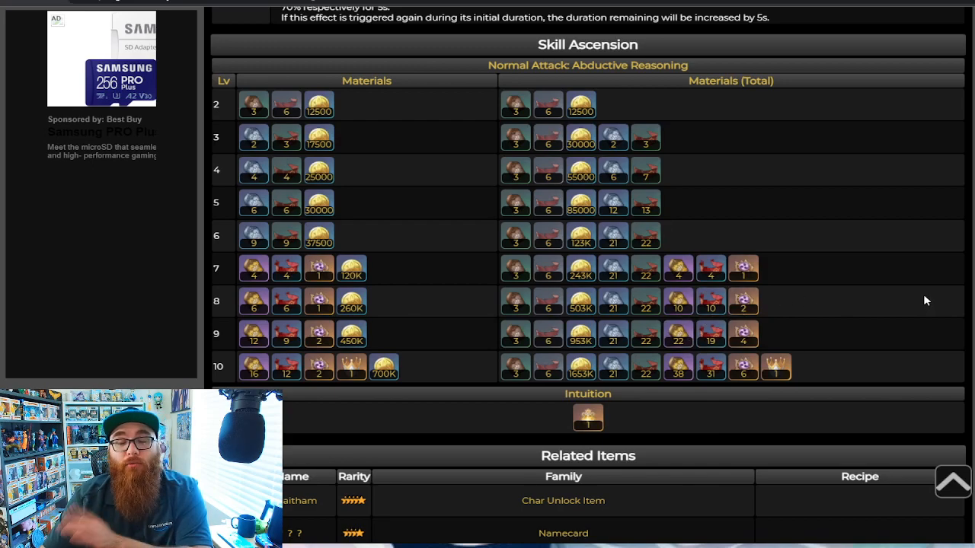
{"action": "mouse_move", "coordinate": [920, 308]}
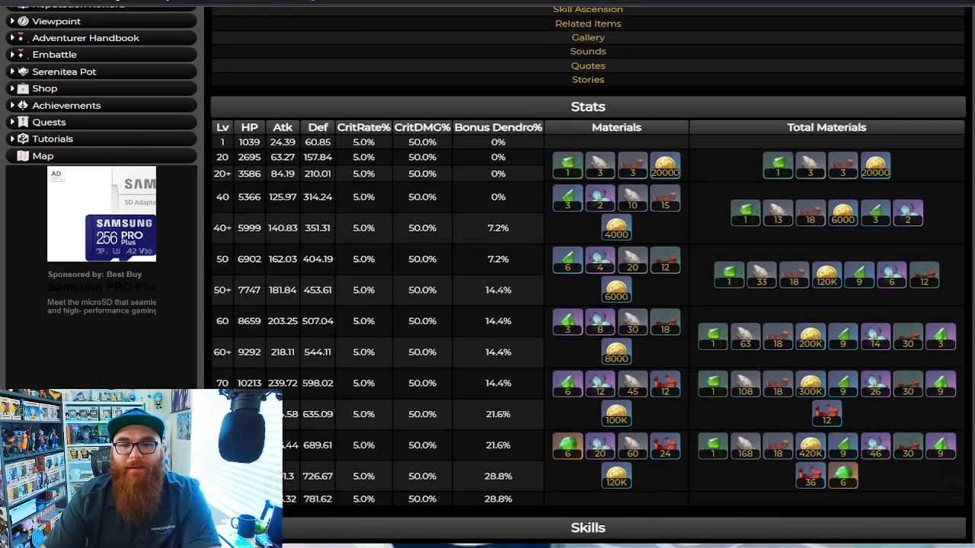
{"action": "scroll", "scroll_direction": "down", "scroll_amount": 3}
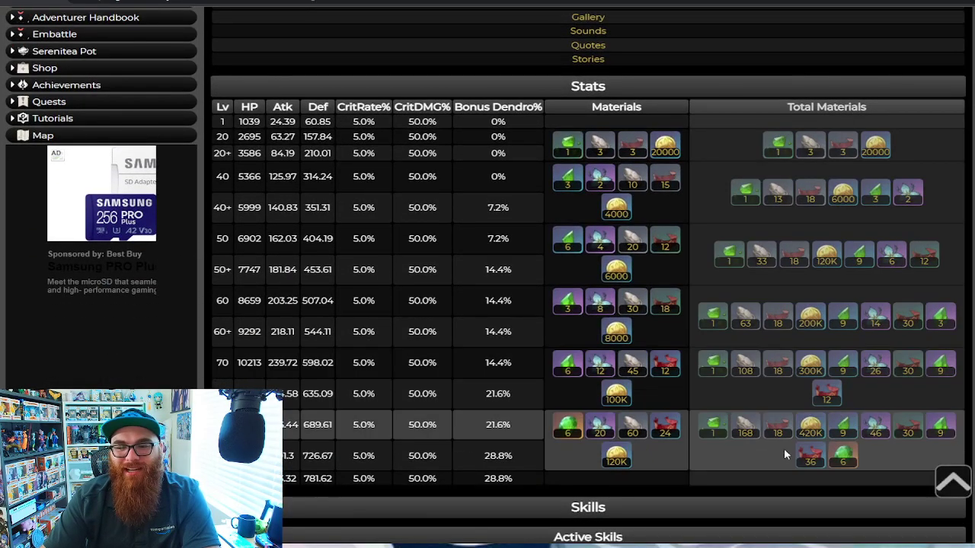
{"action": "scroll", "scroll_direction": "down", "scroll_amount": 3}
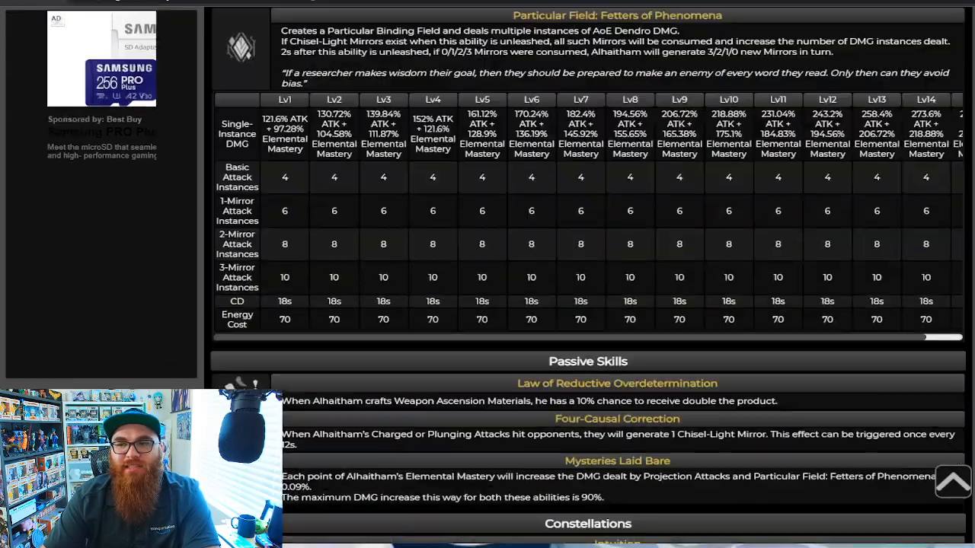
{"action": "scroll", "scroll_direction": "down", "scroll_amount": 3}
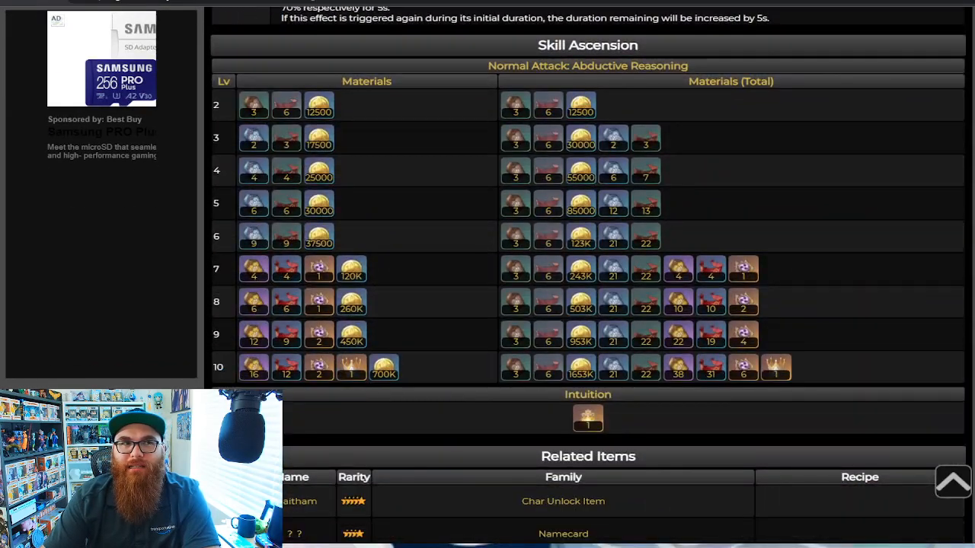
{"action": "scroll", "scroll_direction": "down", "scroll_amount": 3}
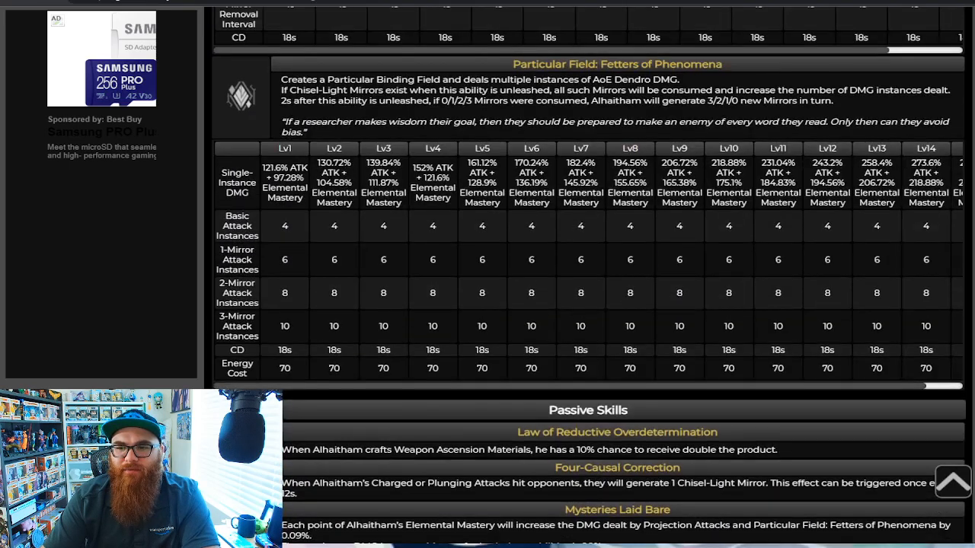
{"action": "scroll", "scroll_direction": "up", "scroll_amount": 3}
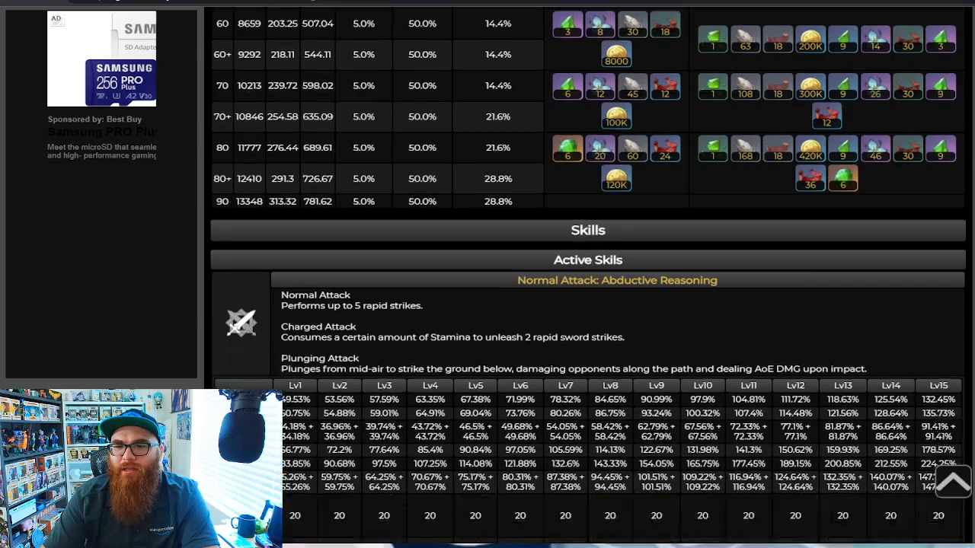
{"action": "scroll", "scroll_direction": "down", "scroll_amount": 3}
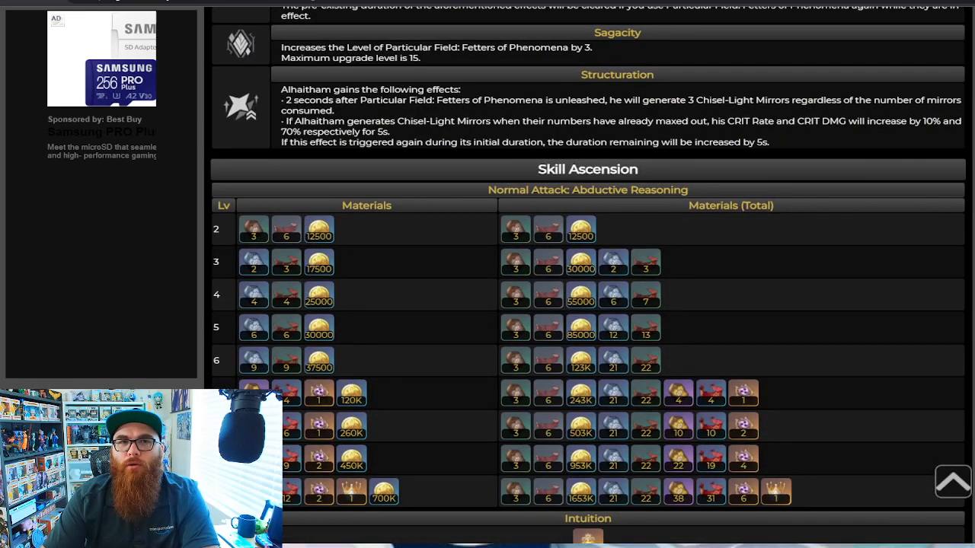
{"action": "scroll", "scroll_direction": "down", "scroll_amount": 3}
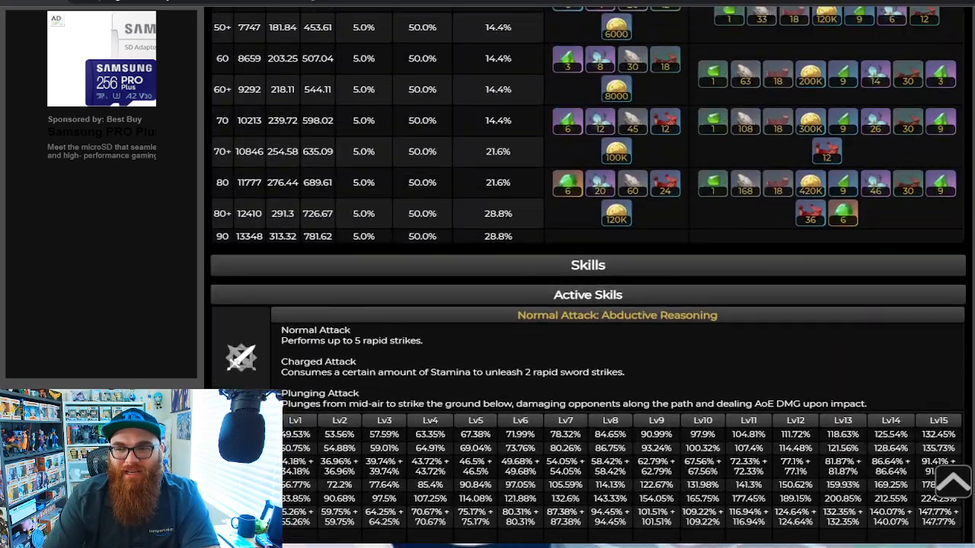
{"action": "scroll", "scroll_direction": "down", "scroll_amount": 3}
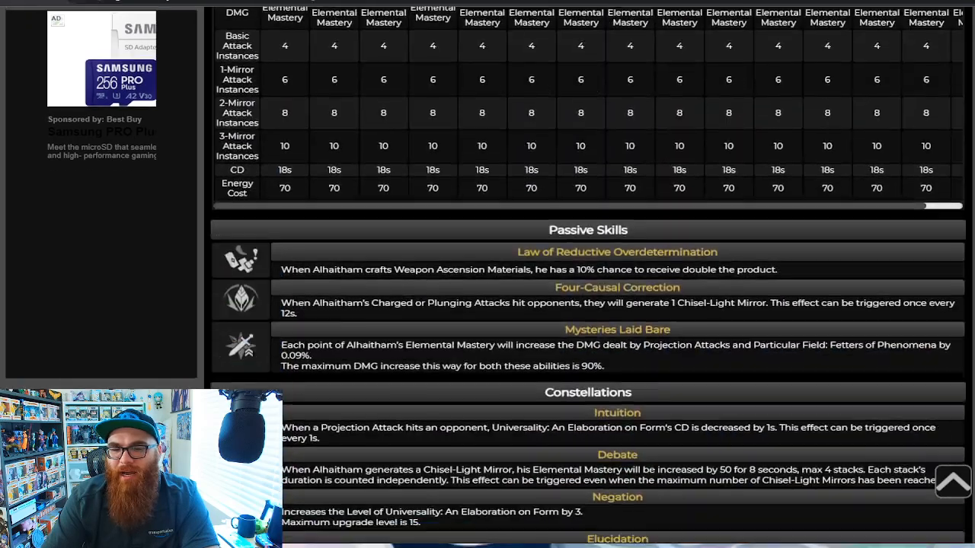
{"action": "scroll", "scroll_direction": "down", "scroll_amount": 3}
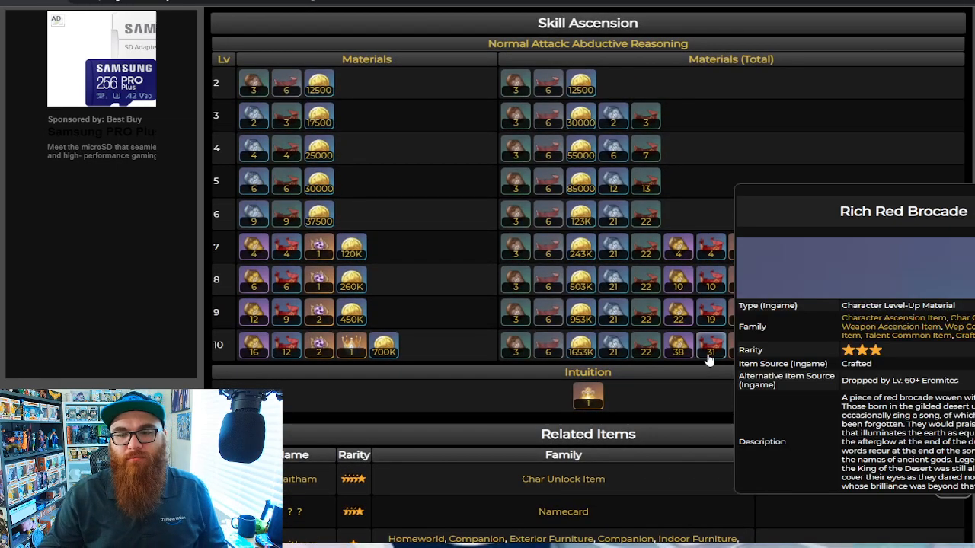
{"action": "mouse_move", "coordinate": [708, 358]}
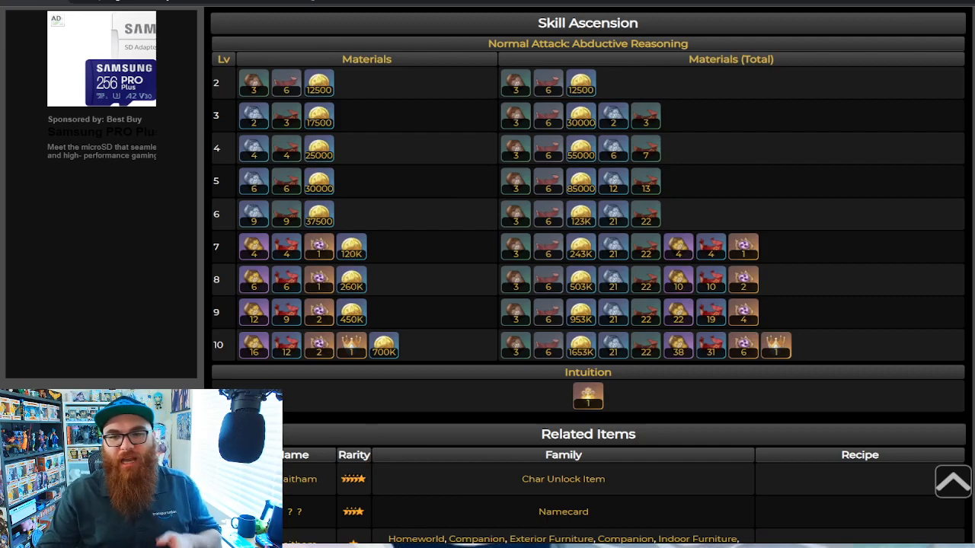
{"action": "mouse_move", "coordinate": [736, 232]}
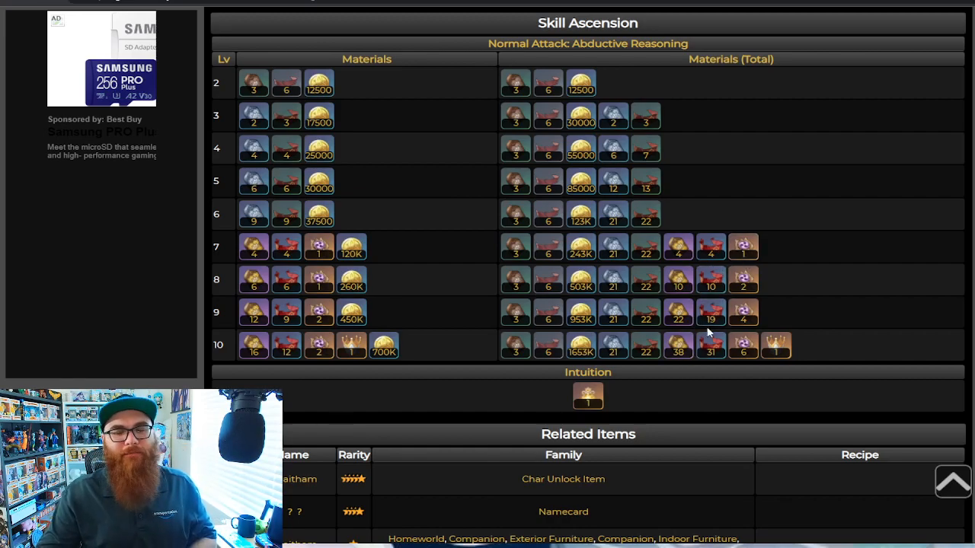
{"action": "mouse_move", "coordinate": [752, 214]}
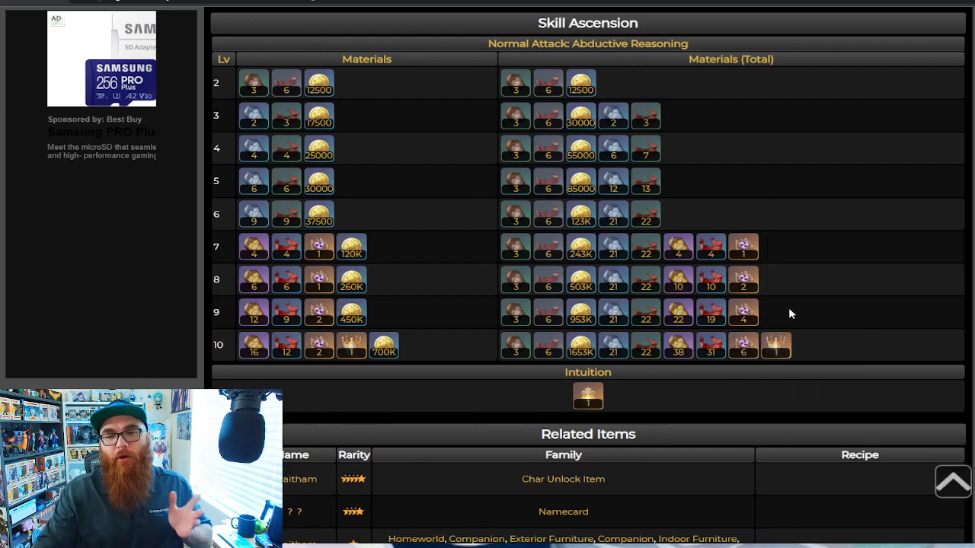
{"action": "mouse_move", "coordinate": [744, 246]}
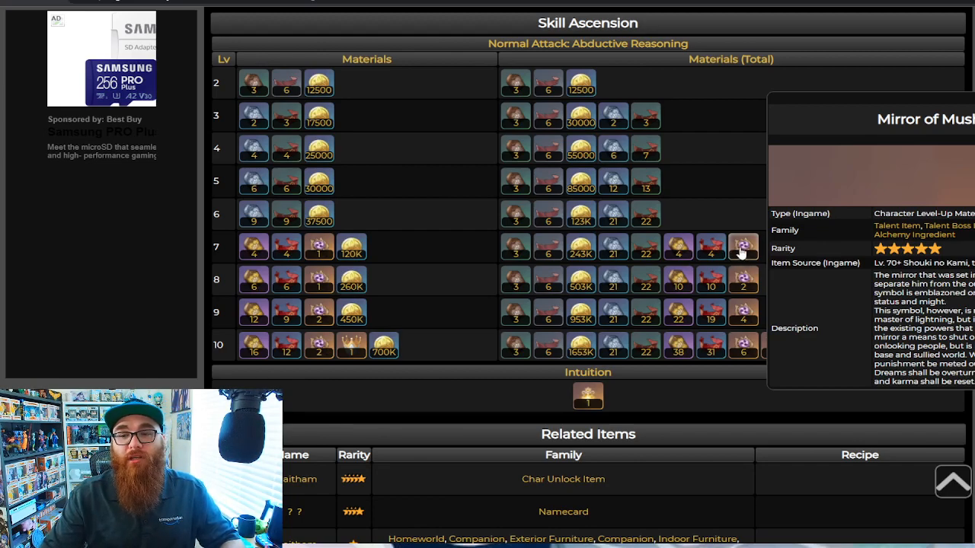
{"action": "mouse_move", "coordinate": [776, 345]}
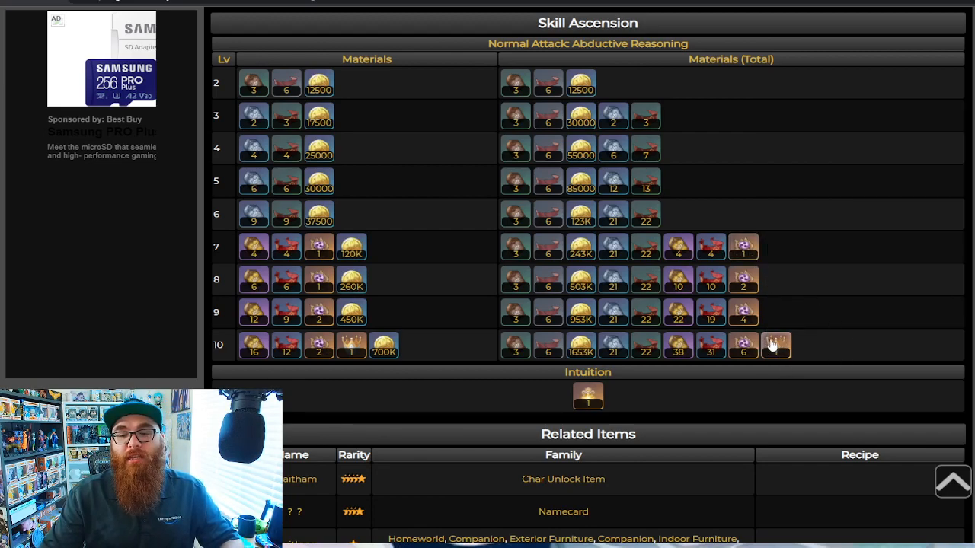
{"action": "mouse_move", "coordinate": [775, 345]}
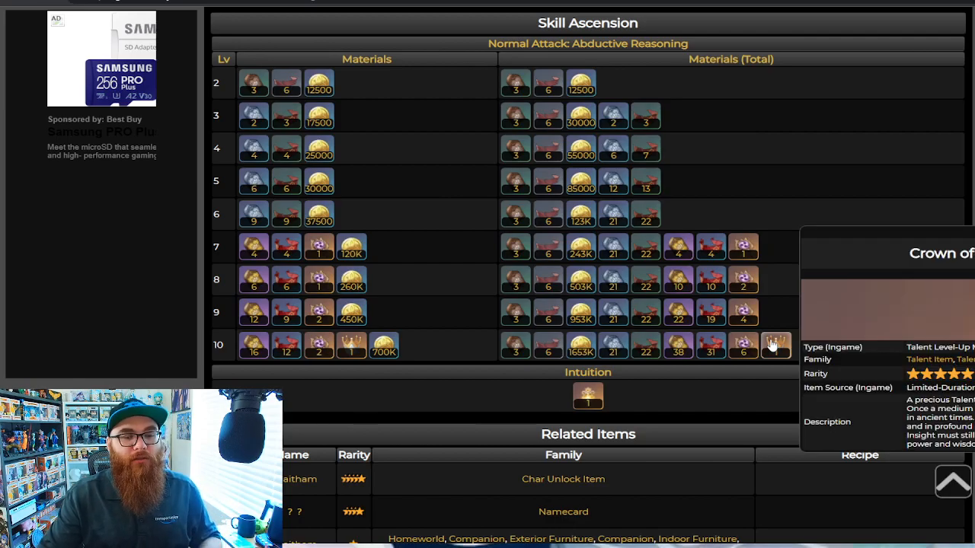